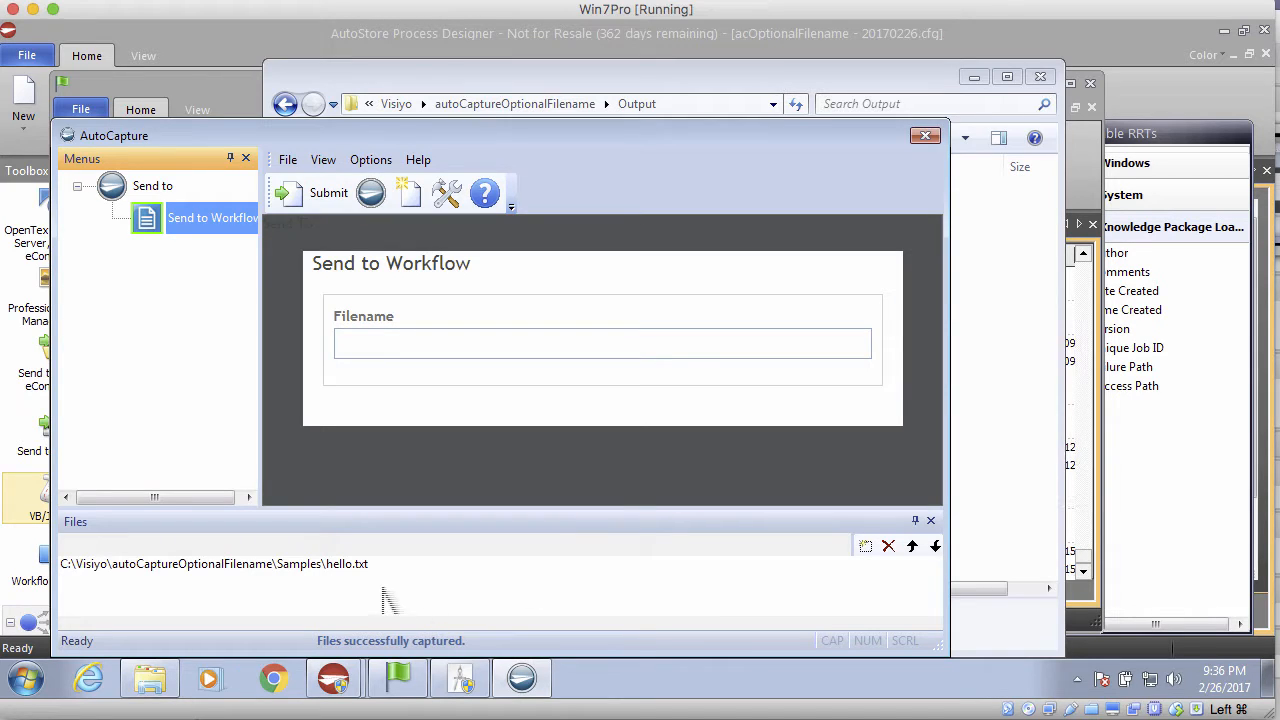
{"action": "mouse_move", "coordinate": [353, 592]}
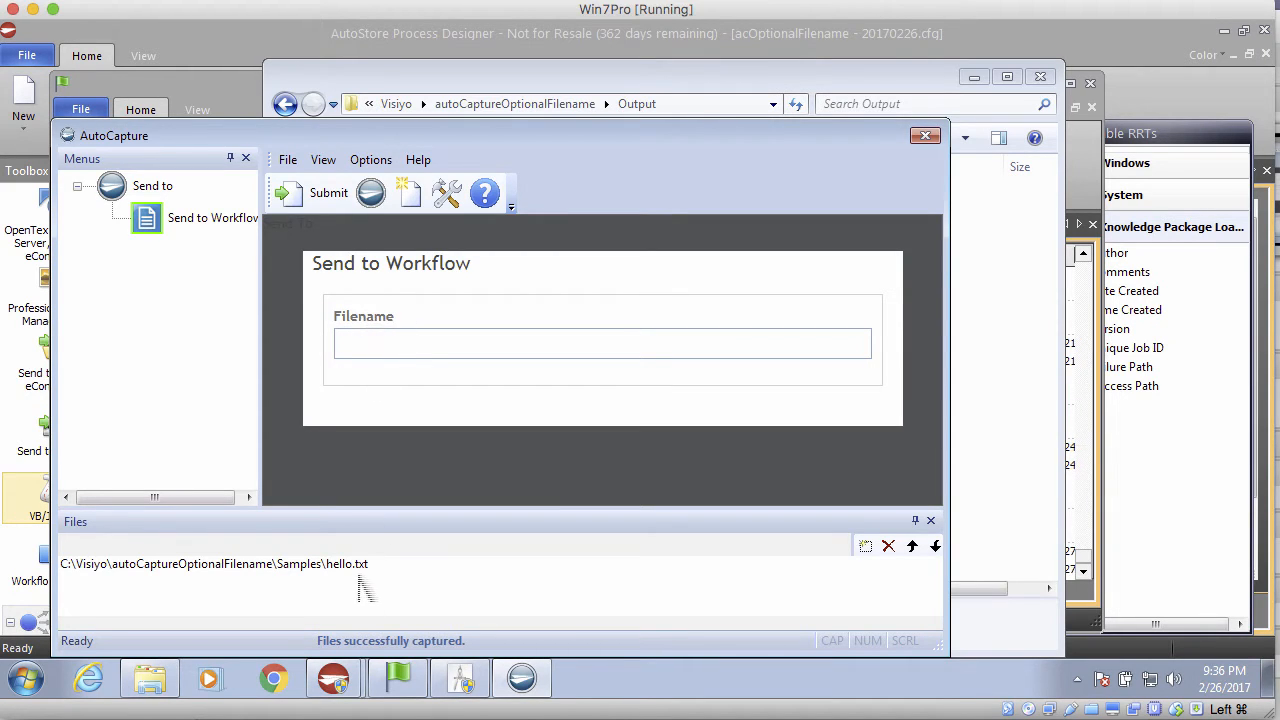
Step: Submit hello.txt from AutoCapture with the Filename field blank and confirm Yes
{"action": "left_click", "coordinate": [603, 343]}
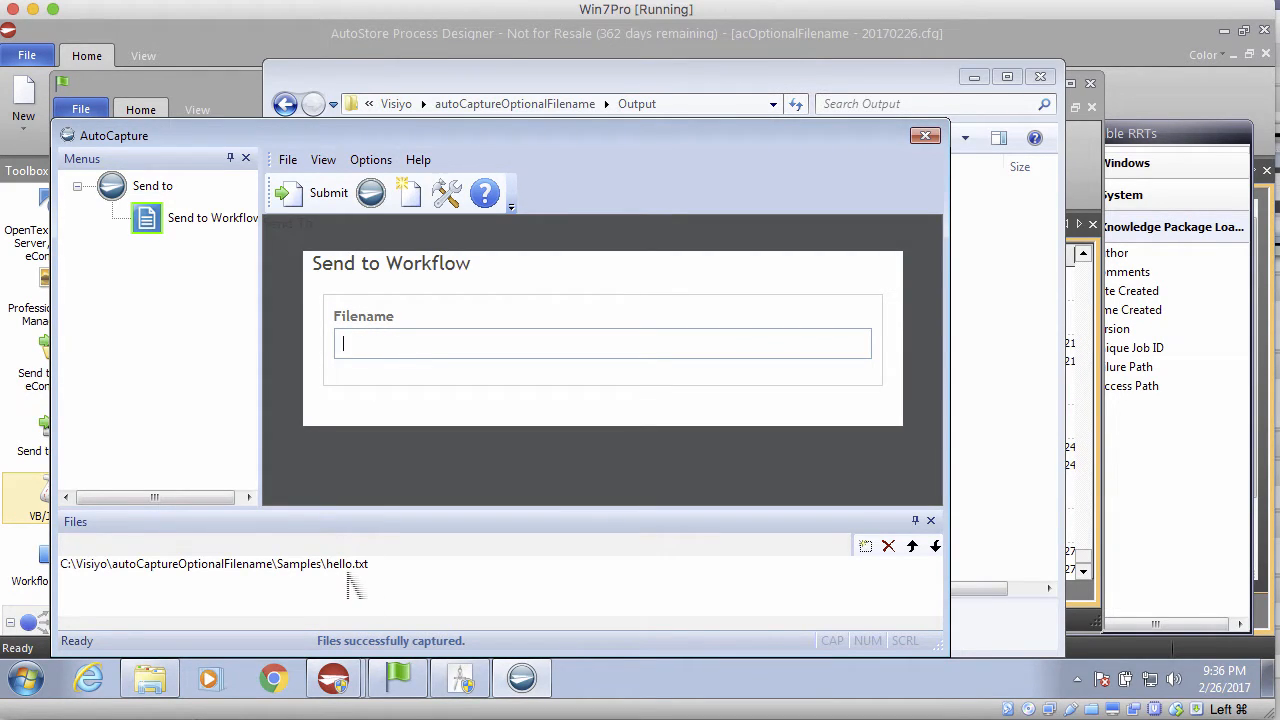
{"action": "mouse_move", "coordinate": [390, 390]}
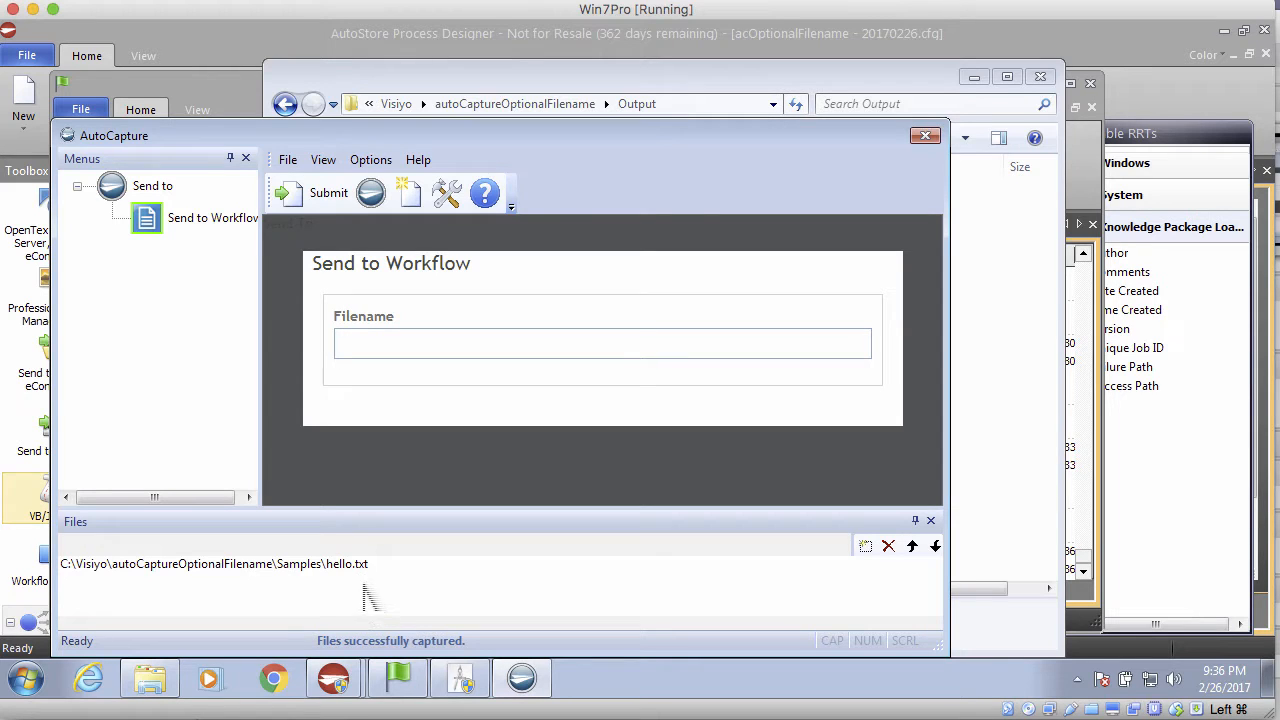
{"action": "left_click", "coordinate": [602, 343]}
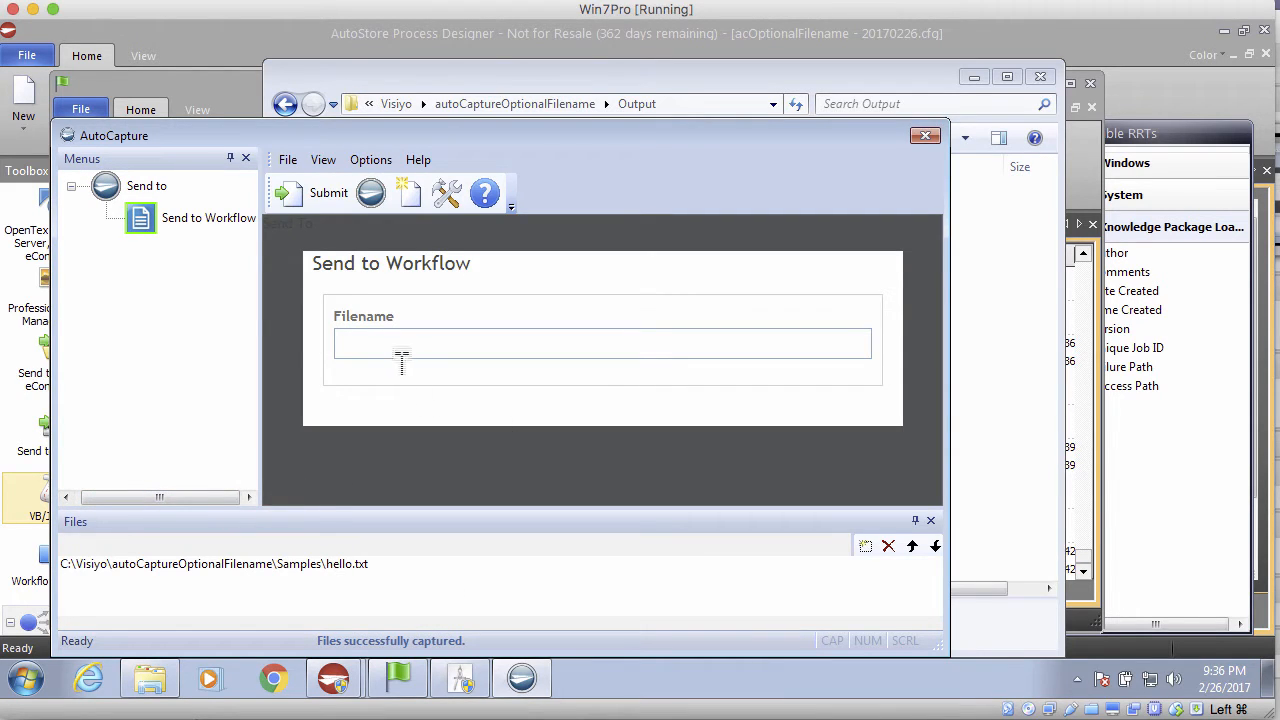
{"action": "left_click", "coordinate": [328, 192]}
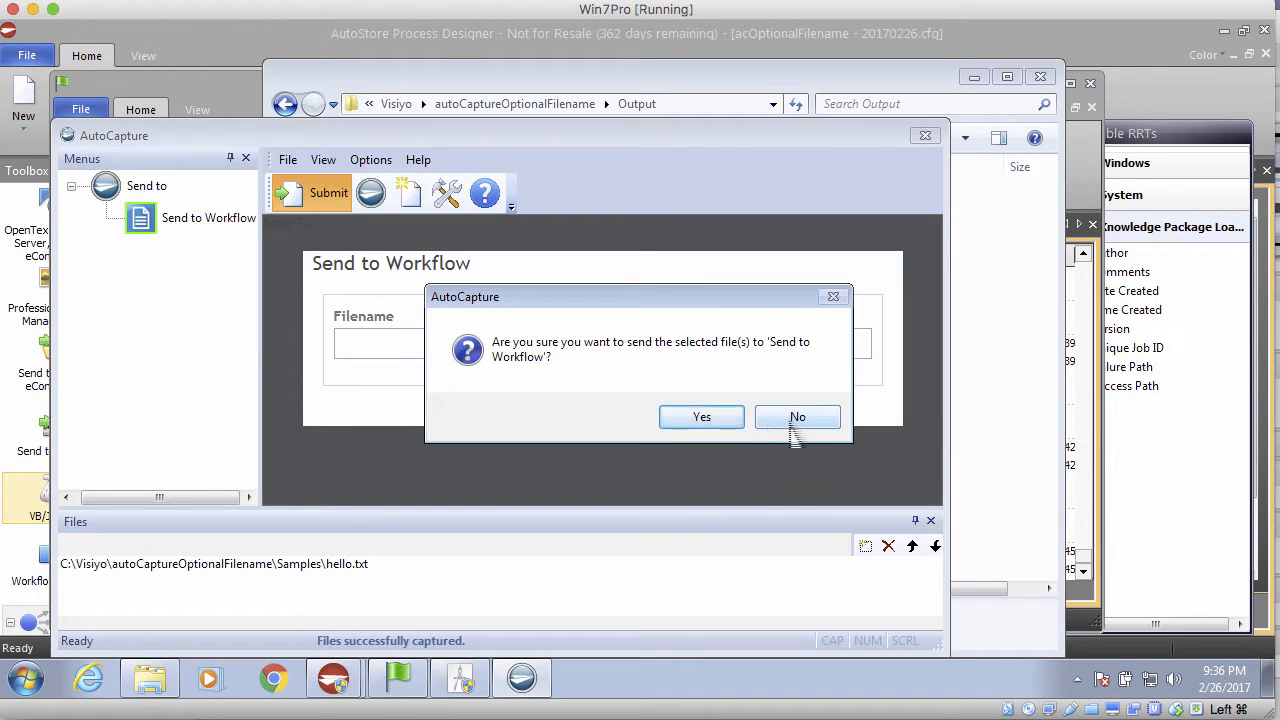
{"action": "left_click", "coordinate": [797, 416]}
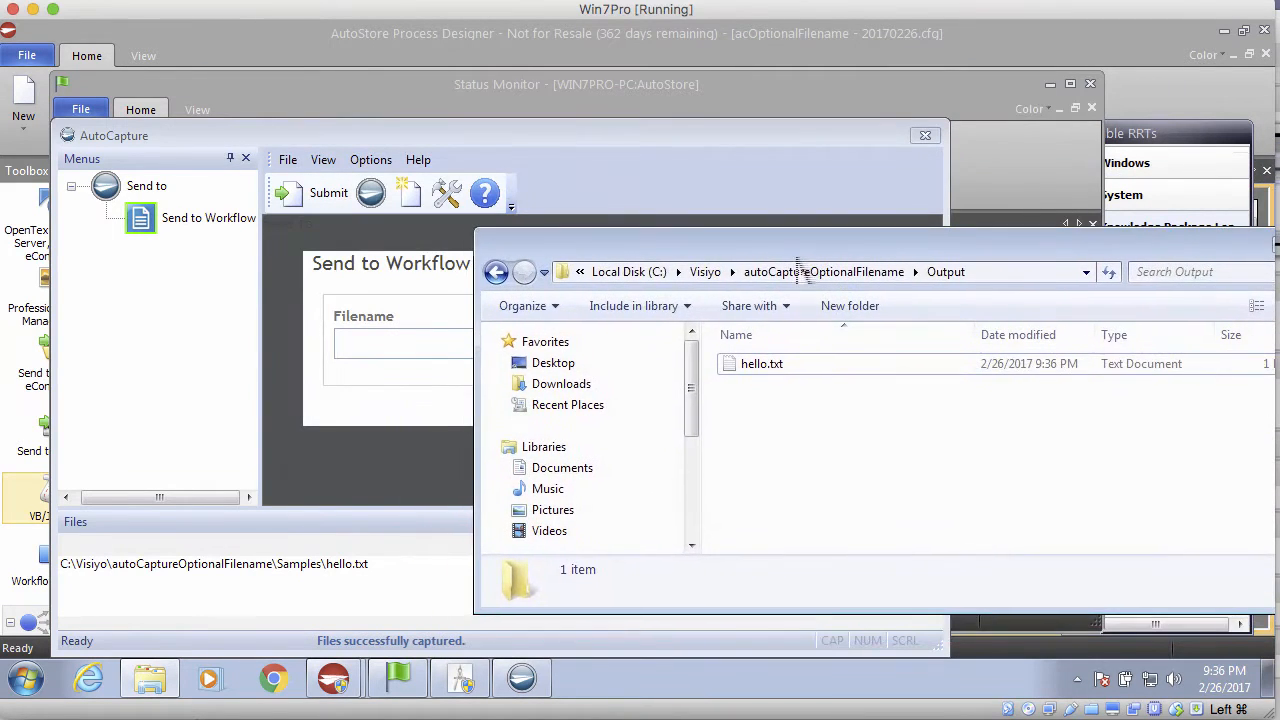
Step: Submit the file with Filename abc and confirm sending it
{"action": "type", "text": "a"}
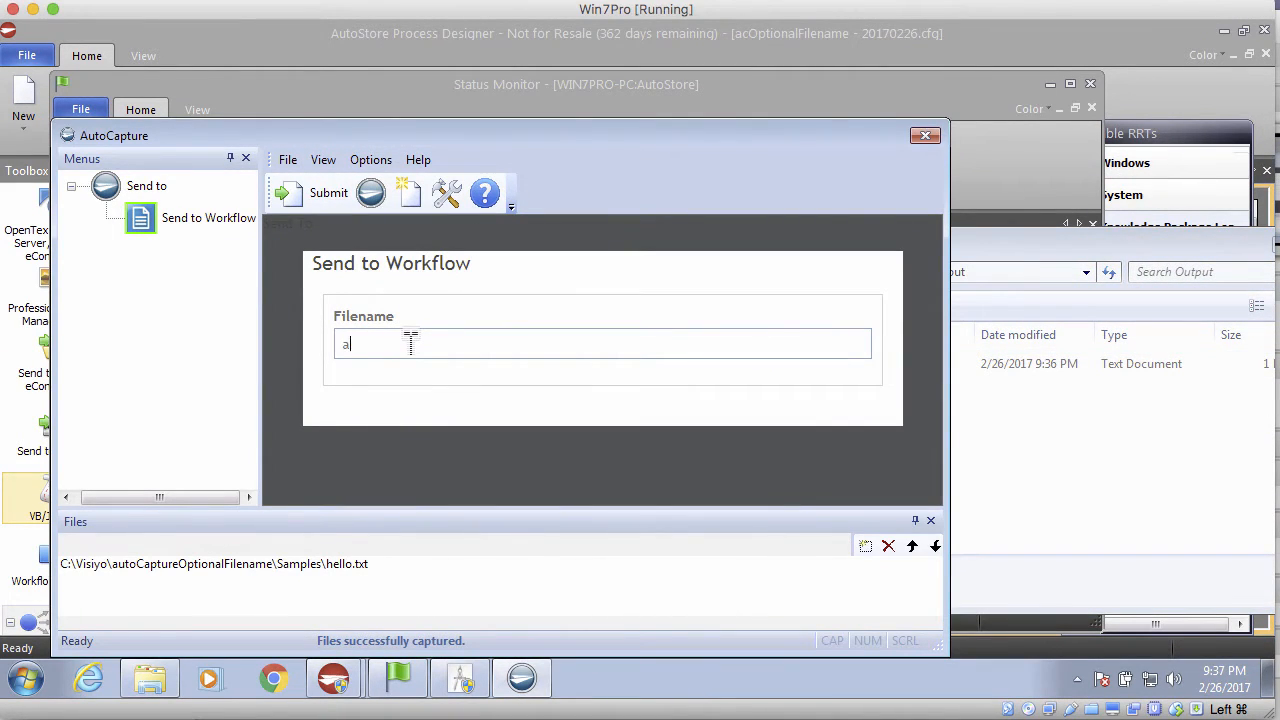
{"action": "left_click", "coordinate": [328, 192]}
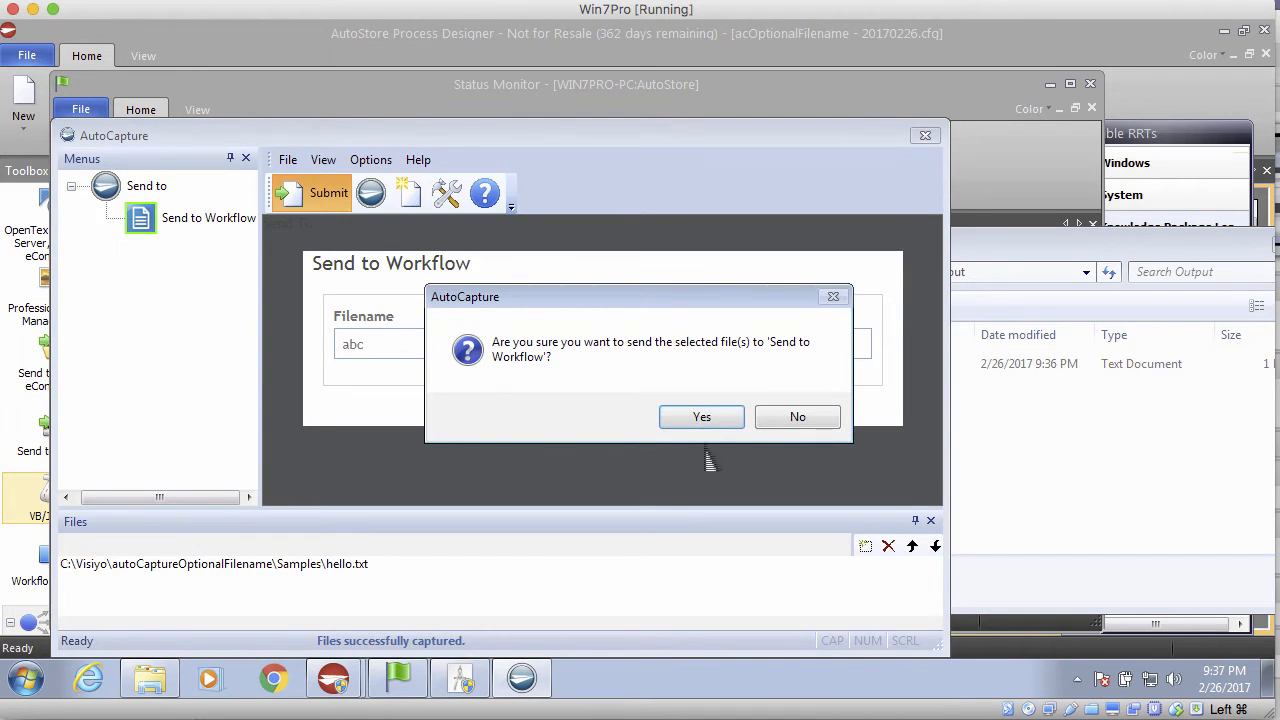
{"action": "left_click", "coordinate": [701, 417]}
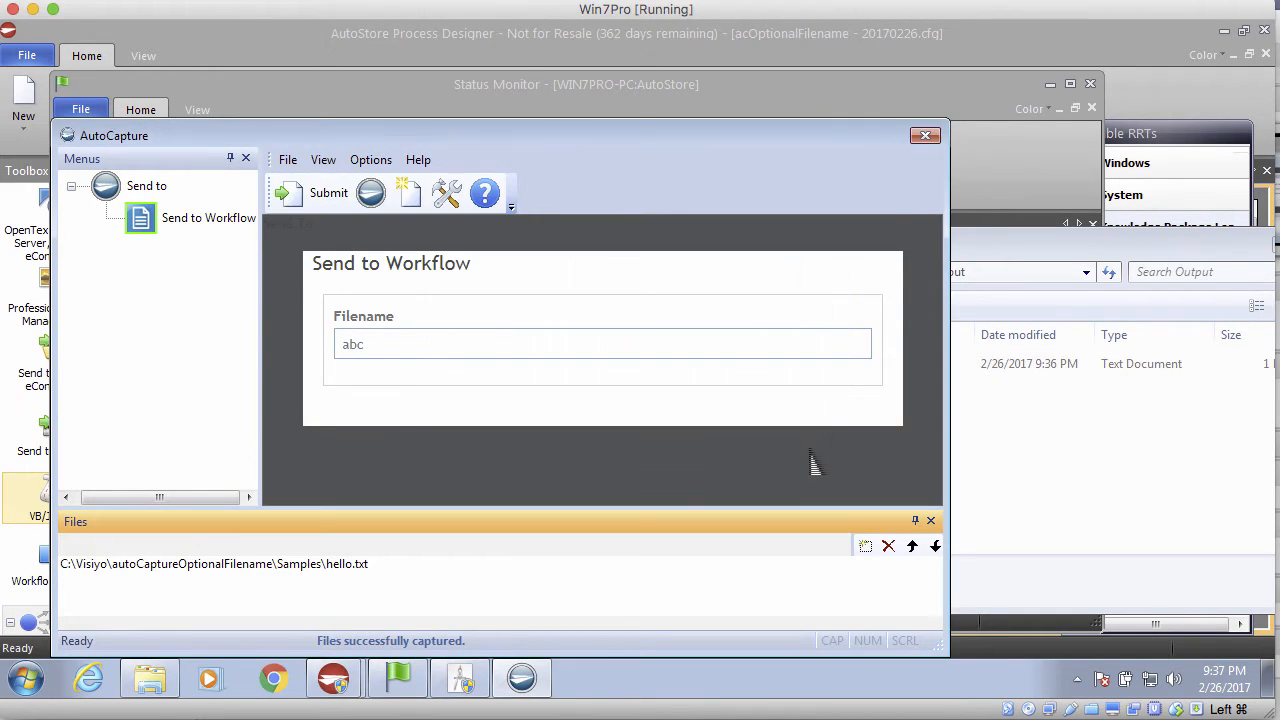
{"action": "mouse_move", "coordinate": [1045, 481]}
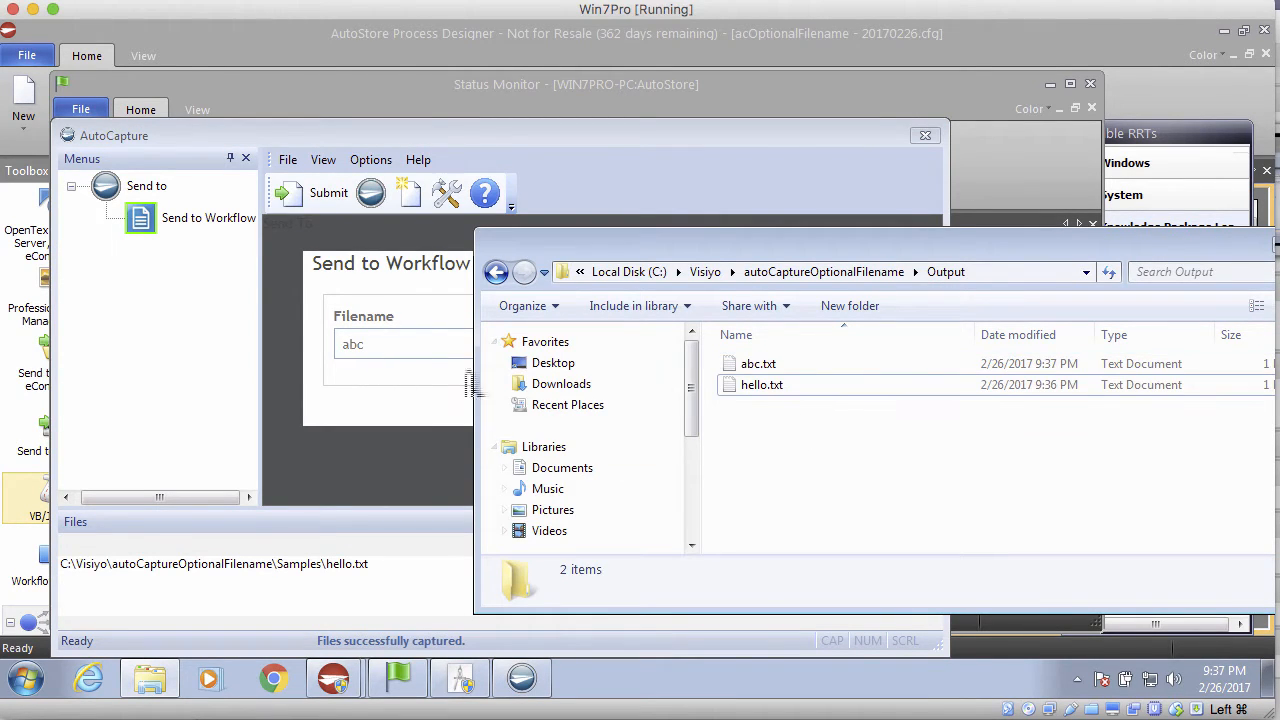
Step: Submit the file again with a blank Filename, producing hello2.txt
{"action": "left_click", "coordinate": [761, 384]}
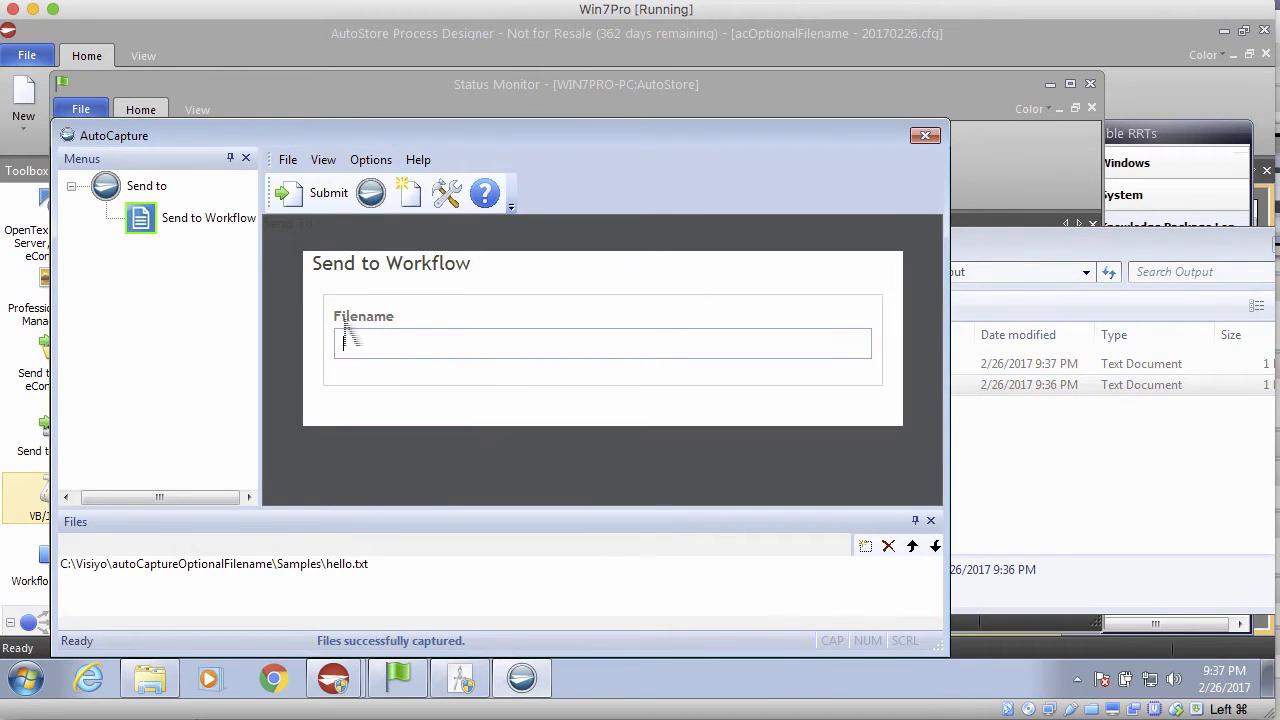
{"action": "left_click", "coordinate": [328, 192]}
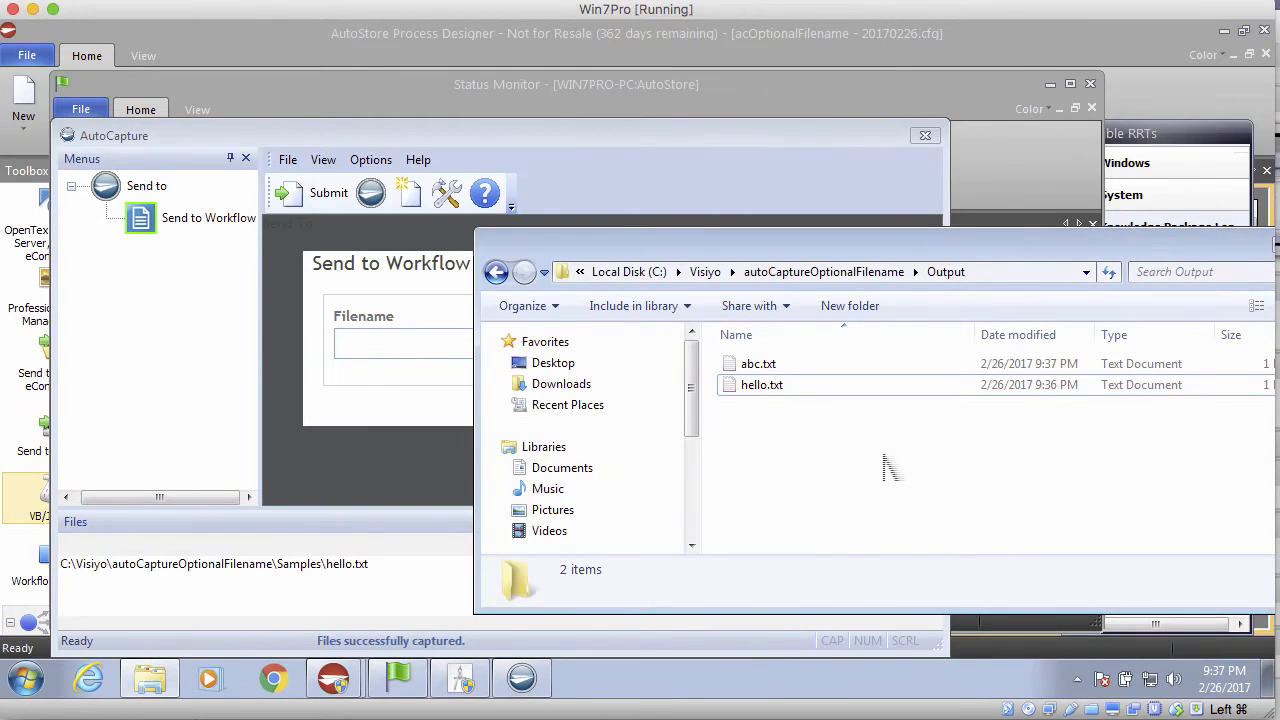
{"action": "mouse_move", "coordinate": [776, 420]}
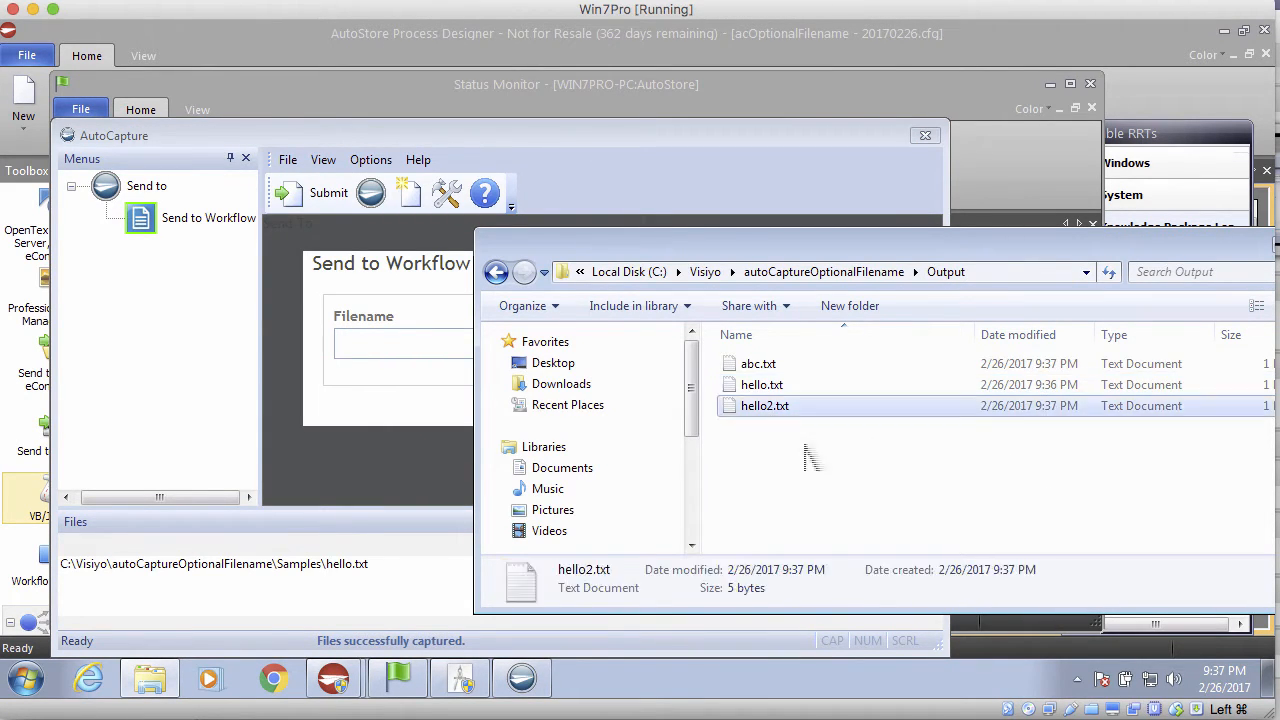
{"action": "left_click", "coordinate": [764, 405]}
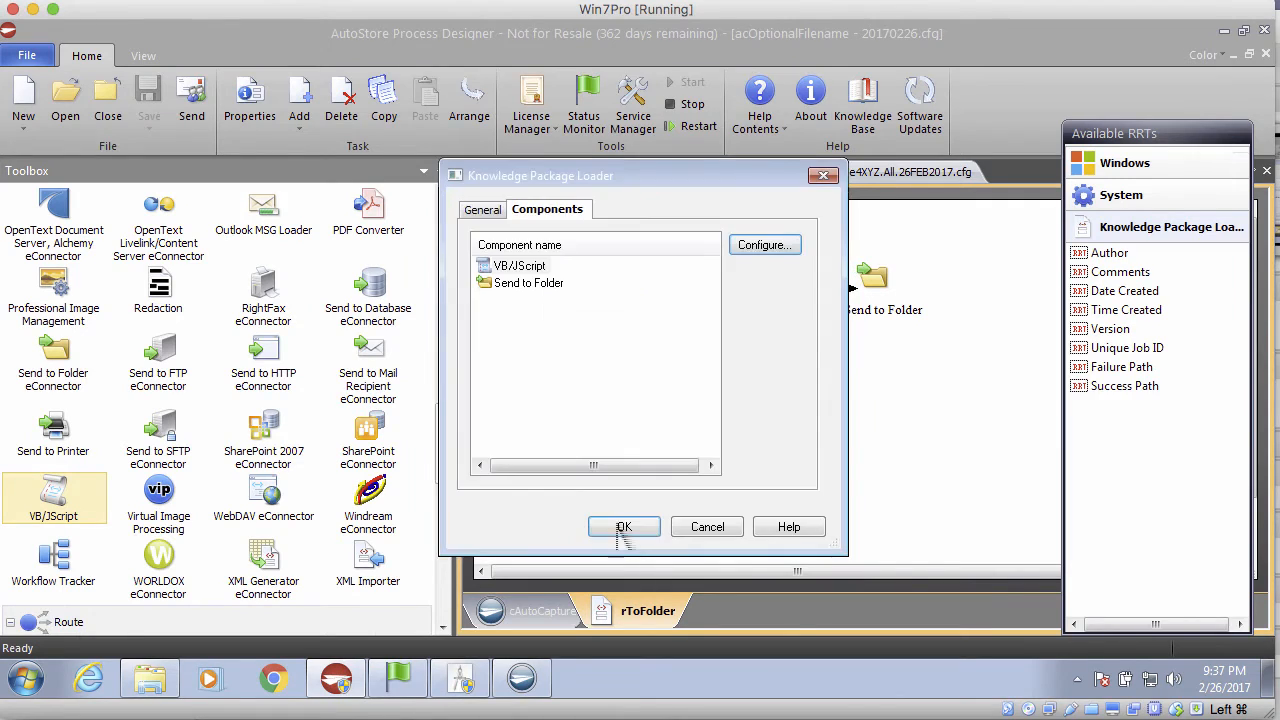
Step: Check the AutoCapture form's Knowledge Package Builder maps filename to ~ACC::%Filename%~
{"action": "left_click", "coordinate": [624, 526]}
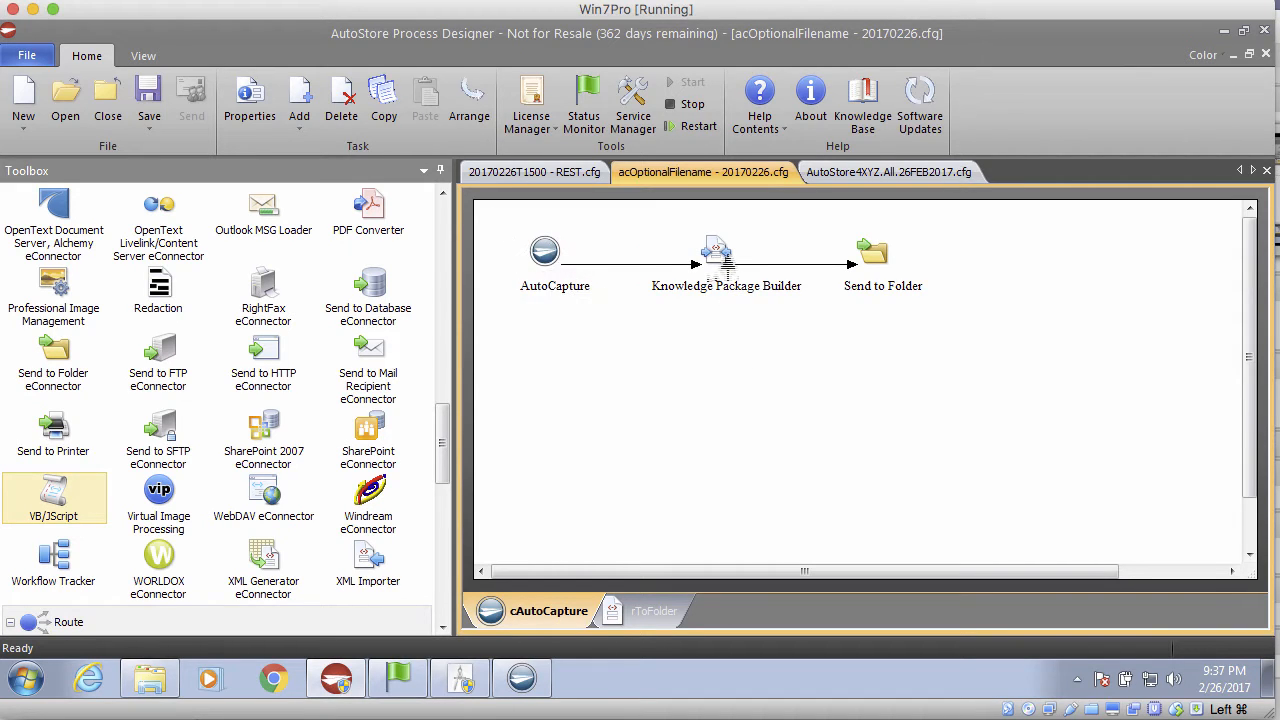
{"action": "left_click", "coordinate": [706, 250]}
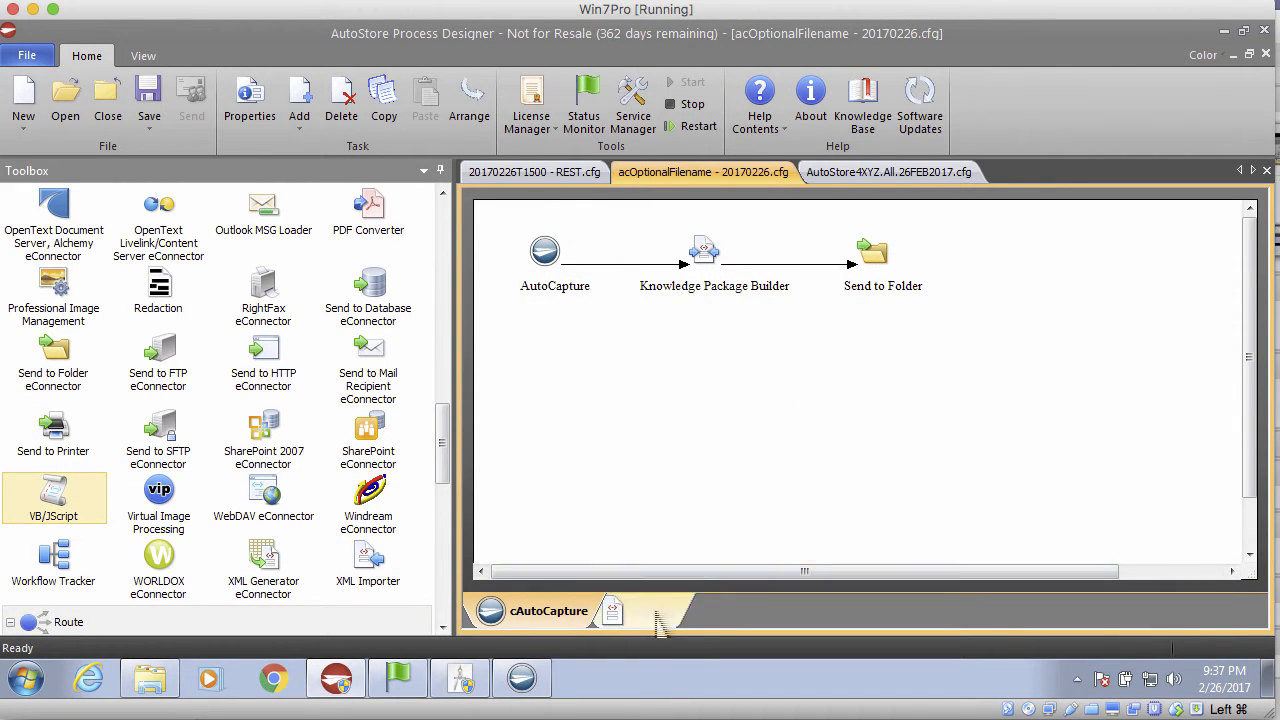
{"action": "double_click", "coordinate": [544, 251]}
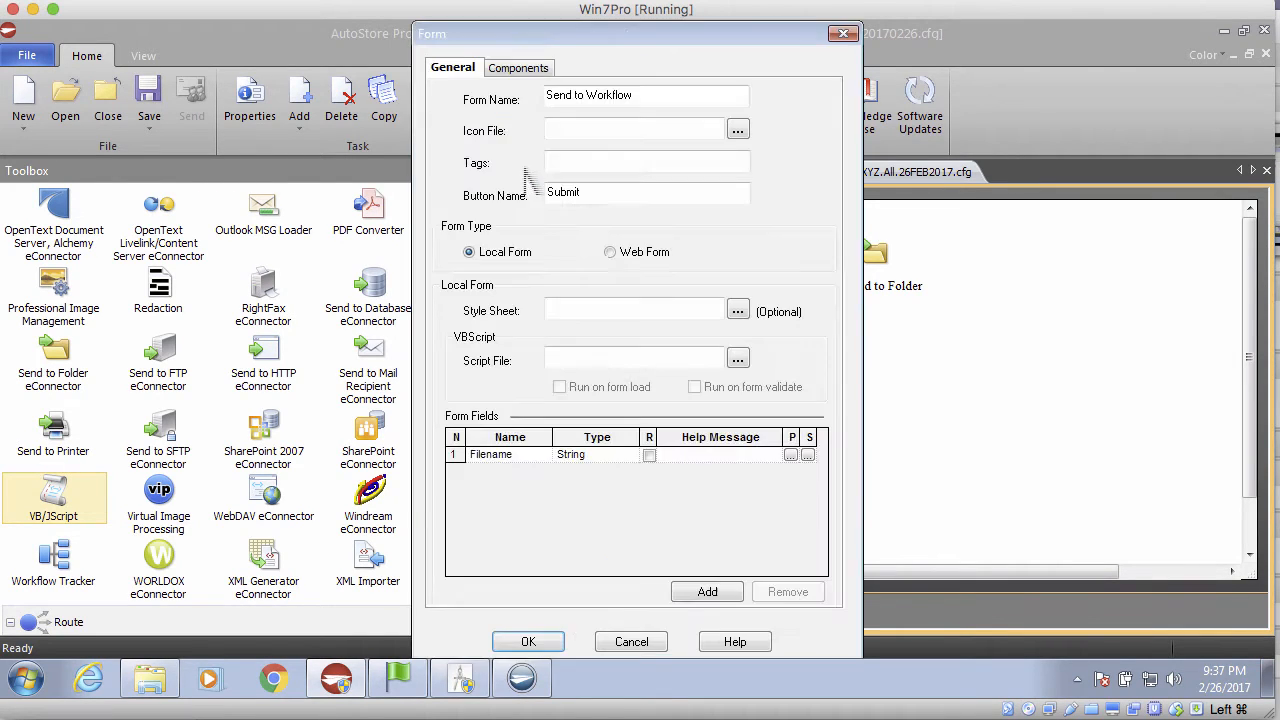
{"action": "left_click", "coordinate": [518, 67]}
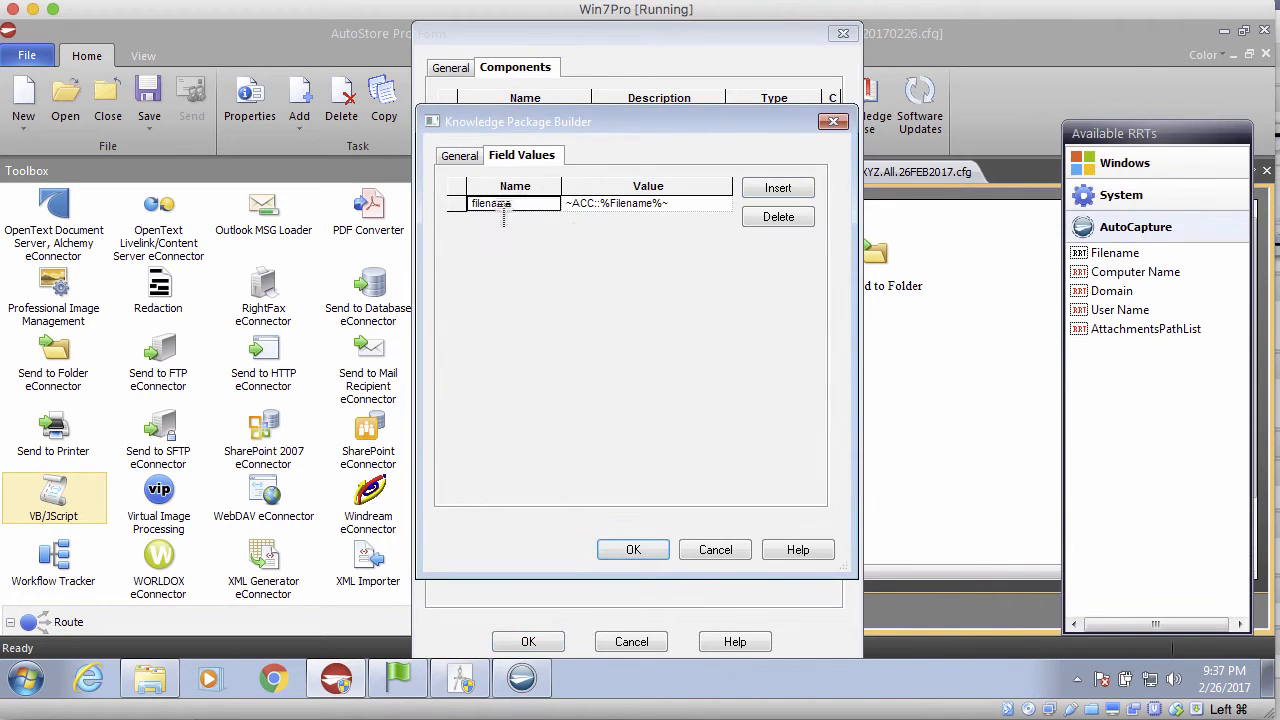
{"action": "double_click", "coordinate": [615, 203]}
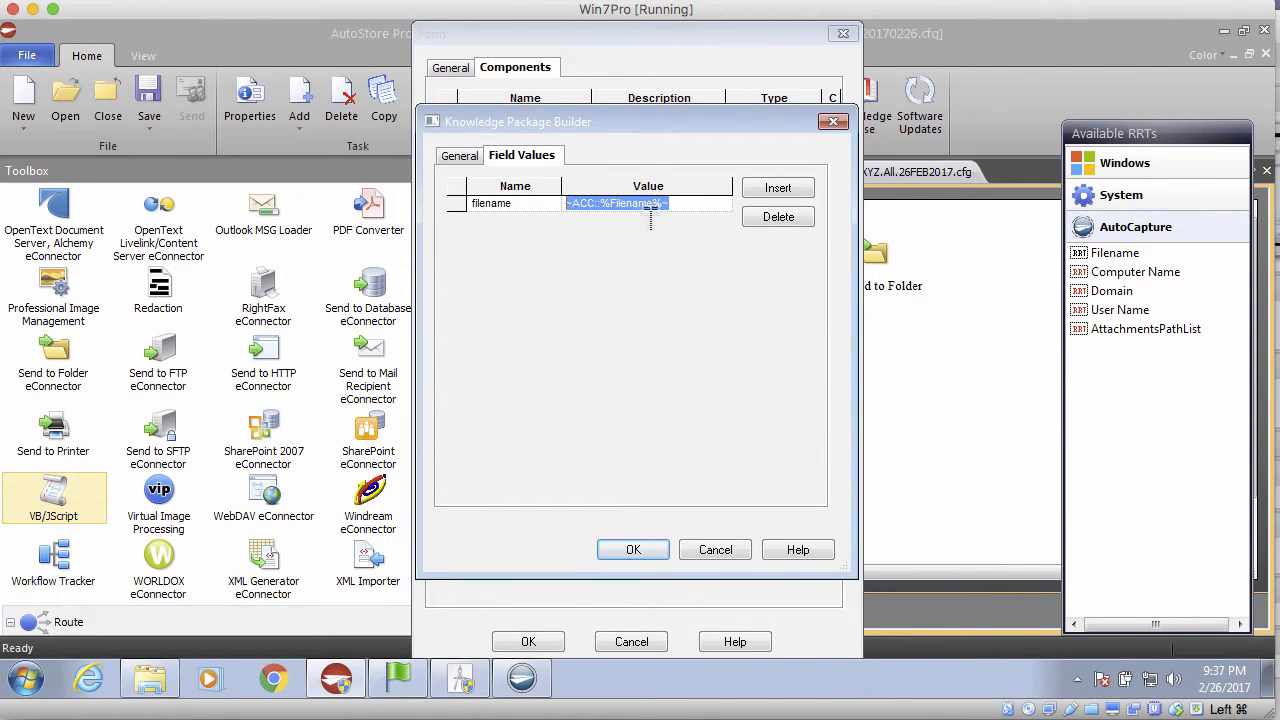
{"action": "left_click", "coordinate": [491, 203]}
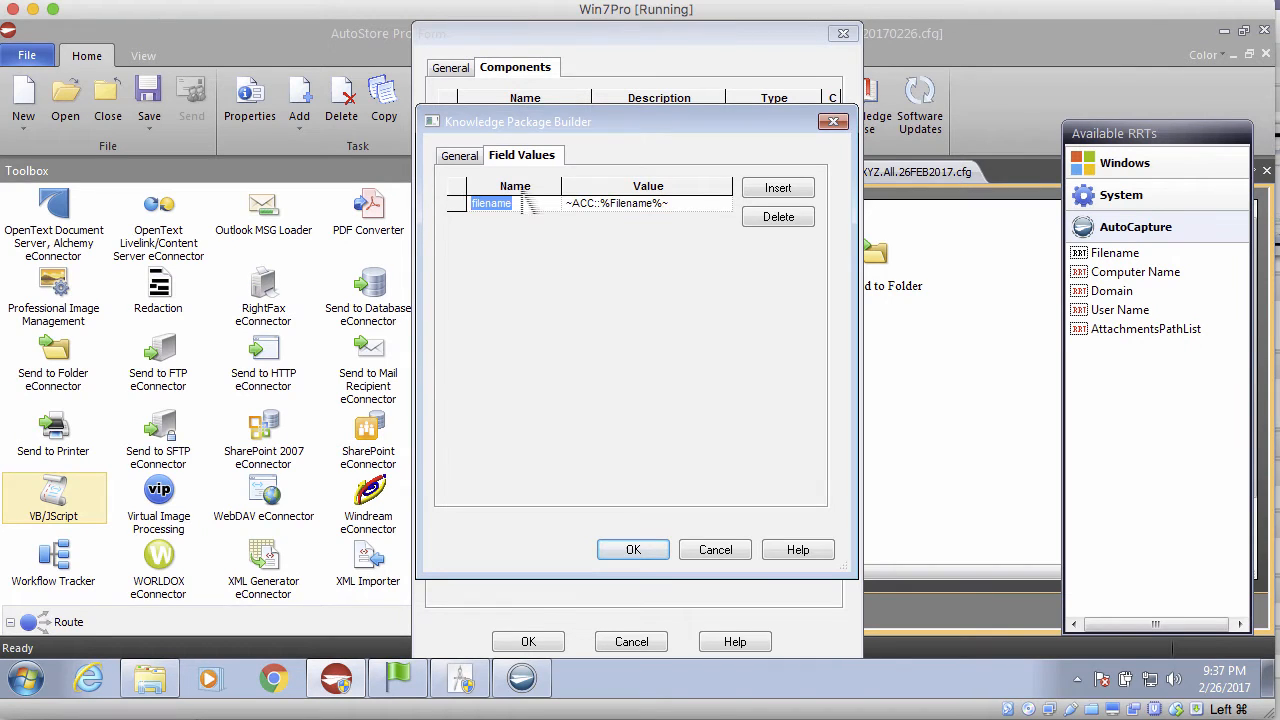
{"action": "left_click", "coordinate": [633, 549]}
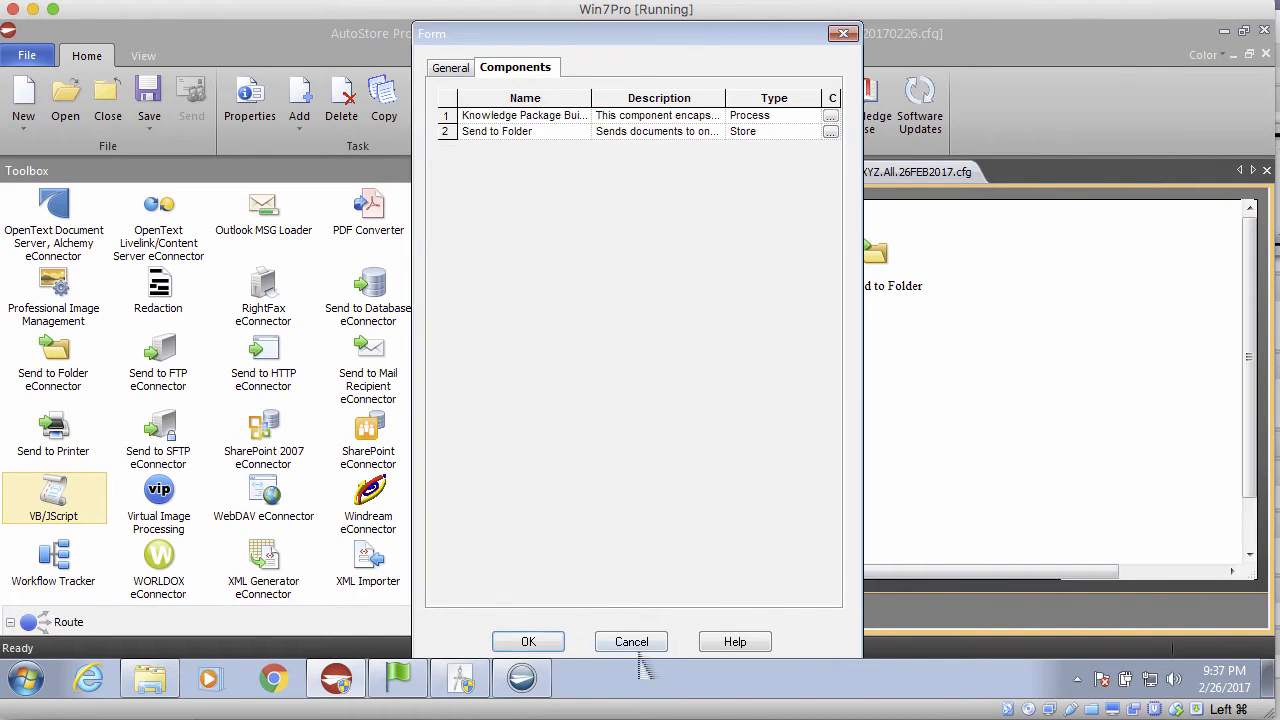
Step: Look at rToFolder's VB/JScript component, then open the Send to Folder settings
{"action": "left_click", "coordinate": [528, 641]}
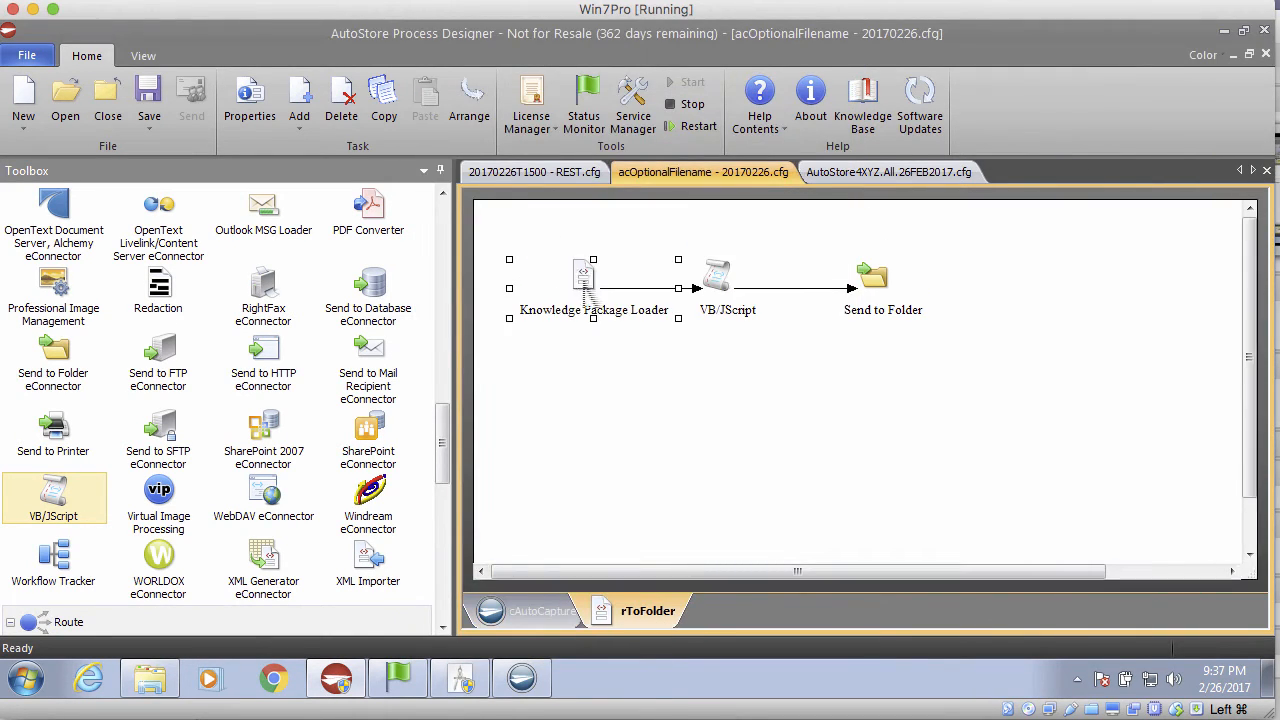
{"action": "double_click", "coordinate": [582, 280]}
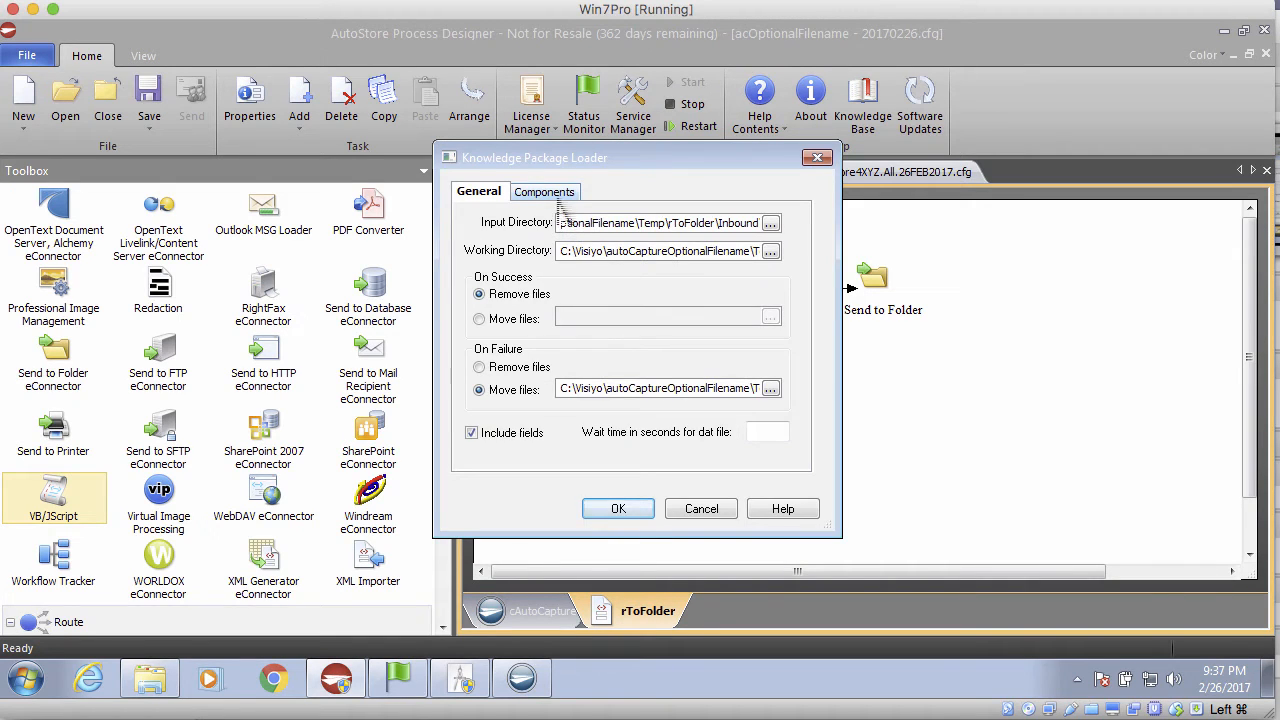
{"action": "left_click", "coordinate": [544, 191]}
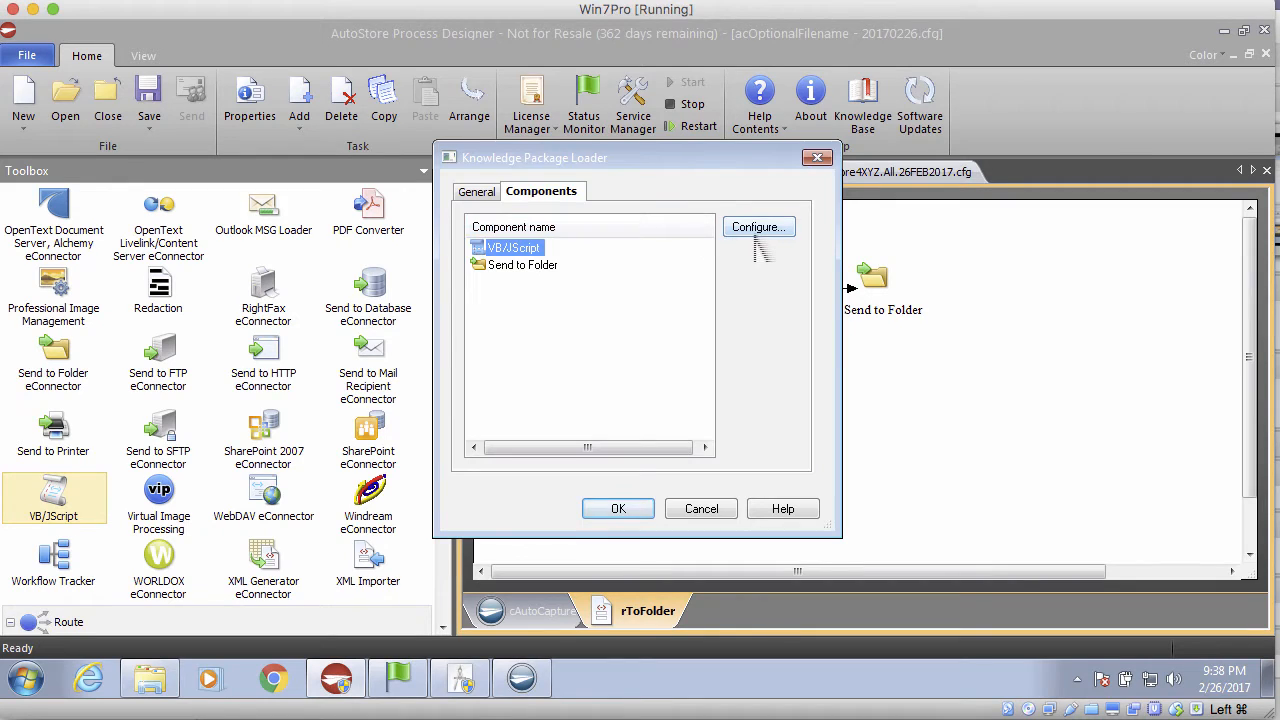
{"action": "left_click", "coordinate": [758, 226]}
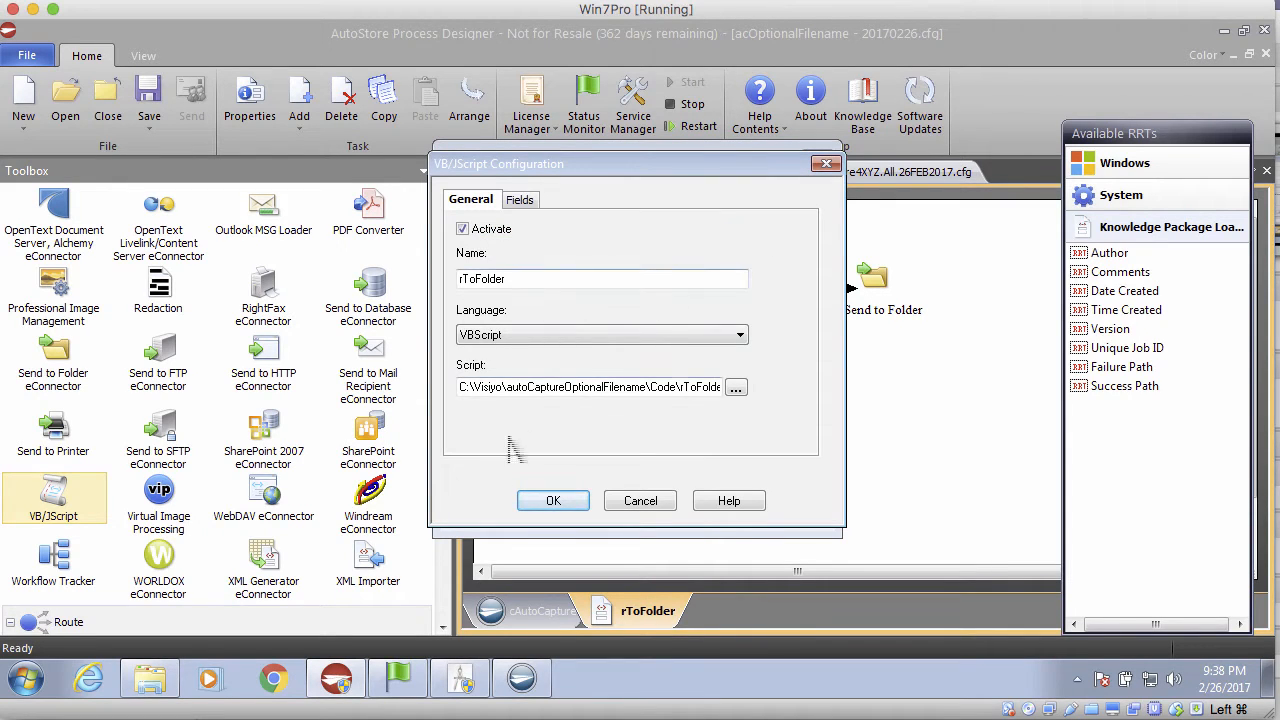
{"action": "left_click", "coordinate": [553, 500]}
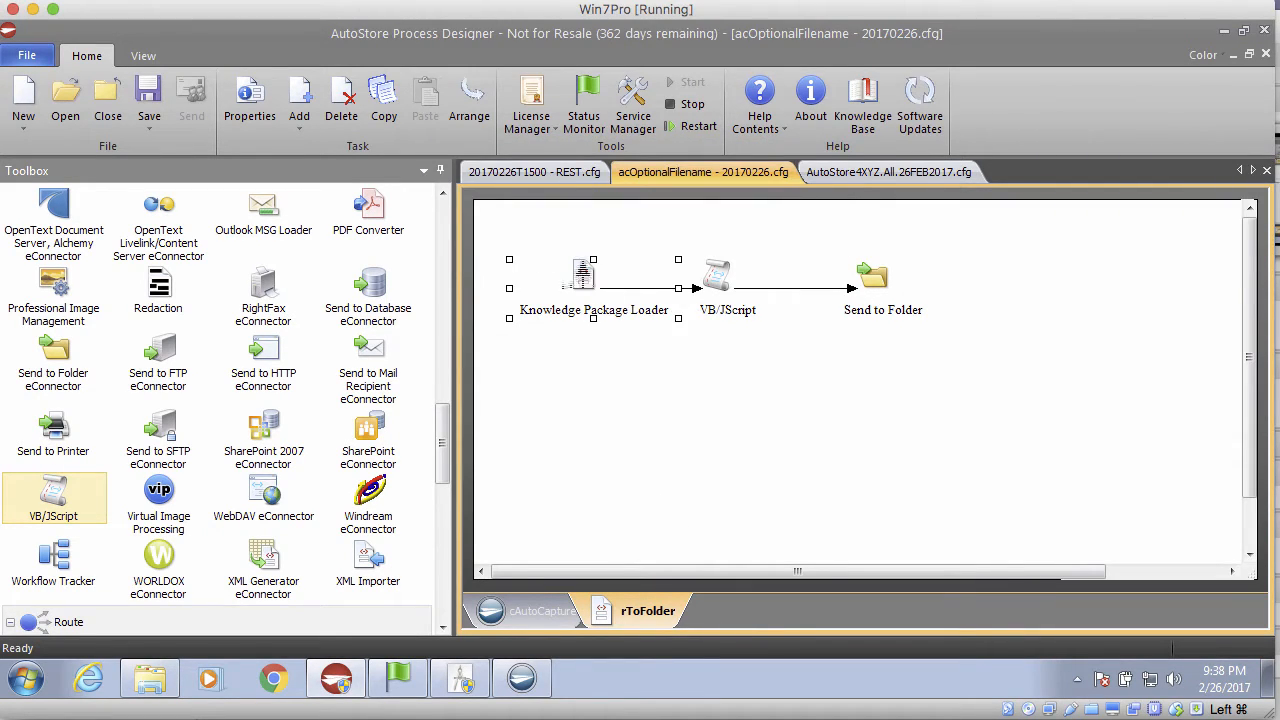
{"action": "double_click", "coordinate": [593, 283]}
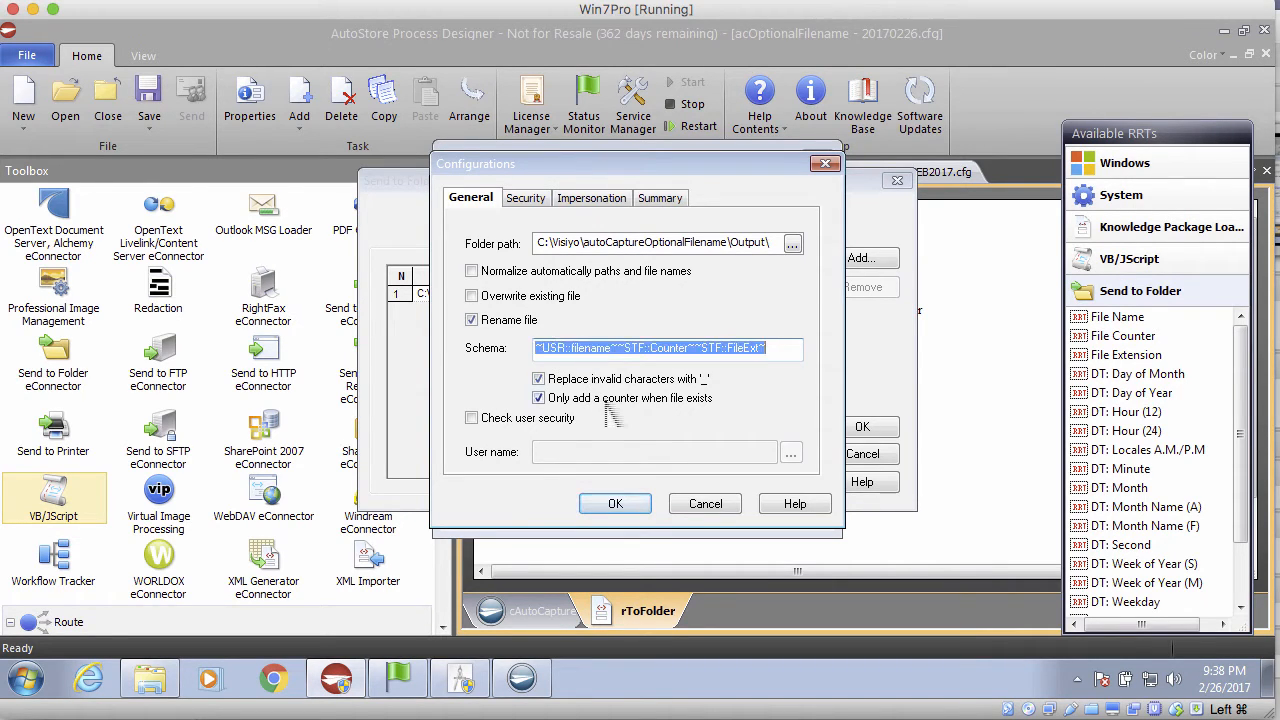
Step: Close Send to Folder and view the VB/JScript filename field ~ASX::%filename%~
{"action": "left_click", "coordinate": [615, 503]}
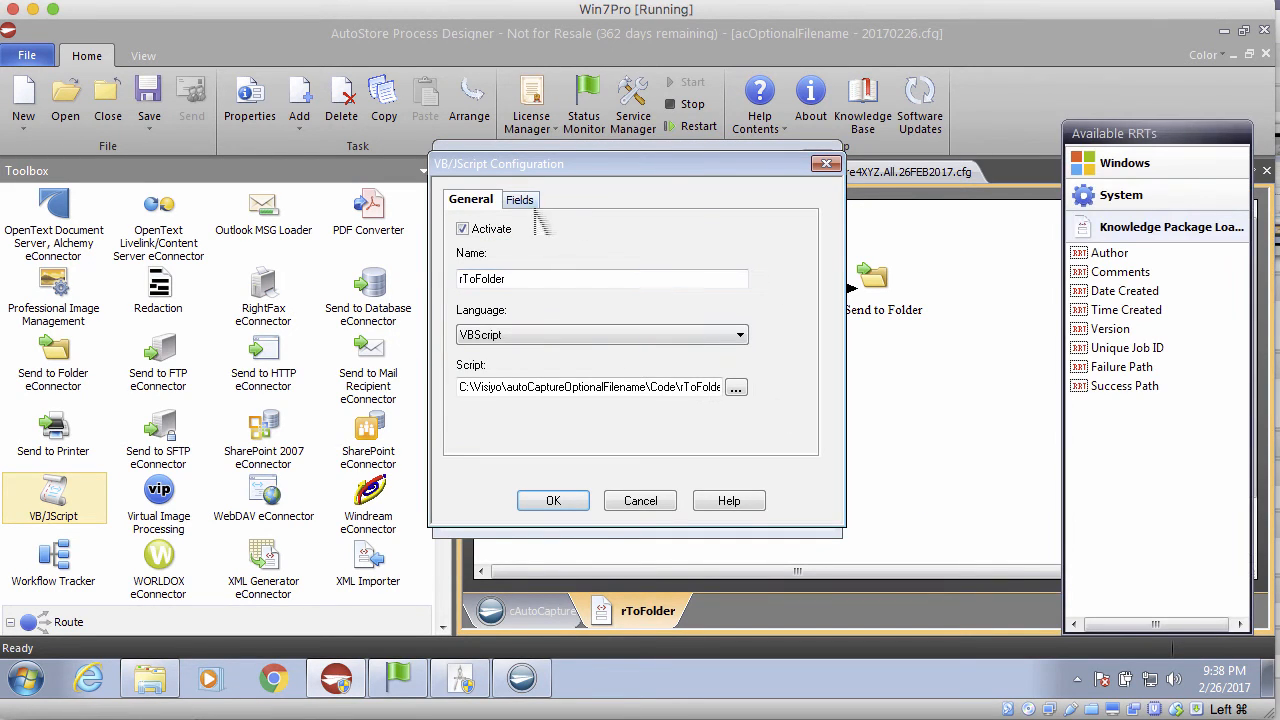
{"action": "left_click", "coordinate": [515, 199]}
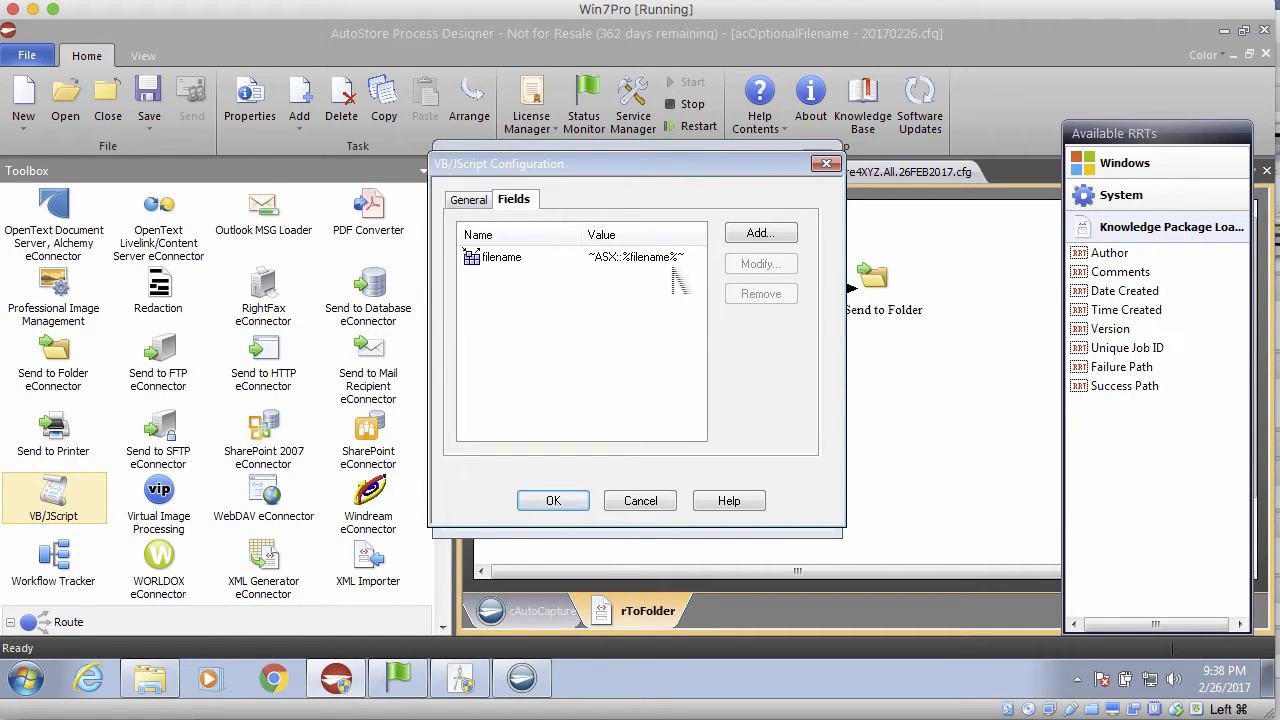
{"action": "left_click", "coordinate": [501, 257]}
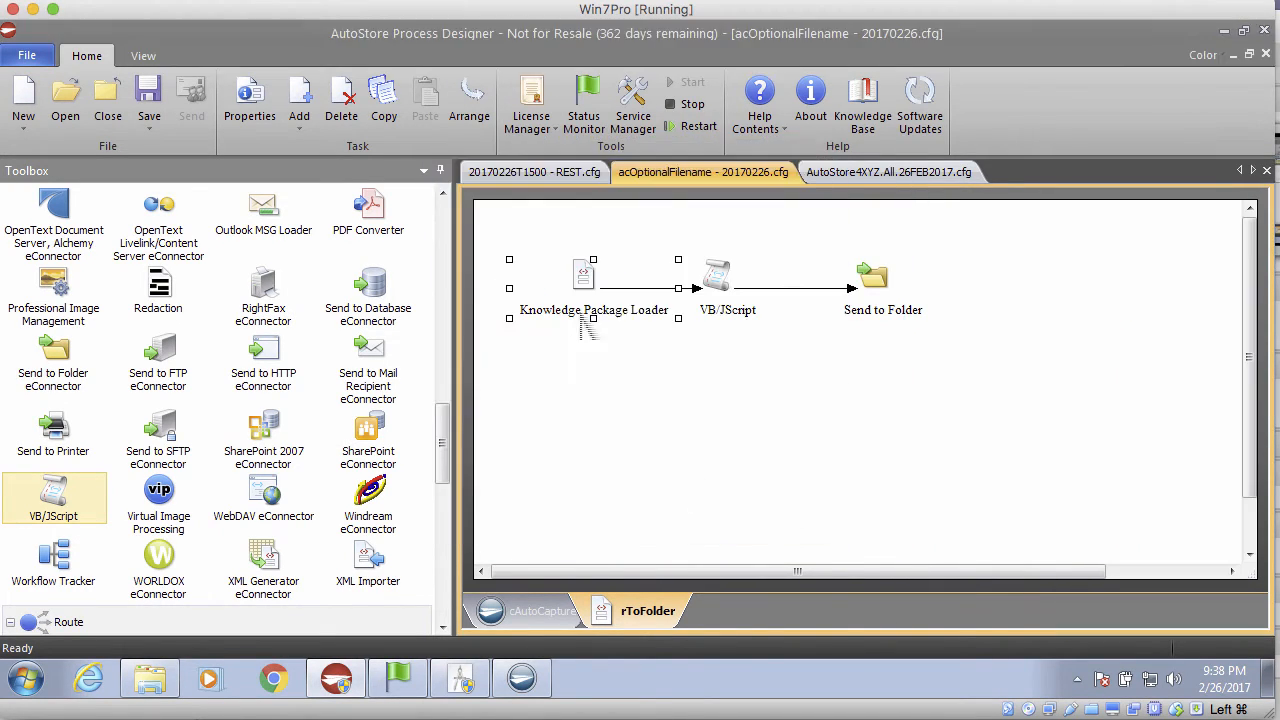
Step: Open rToFolder.vbs from the Knowledge Package Loader's VB/JScript component settings
{"action": "double_click", "coordinate": [583, 270]}
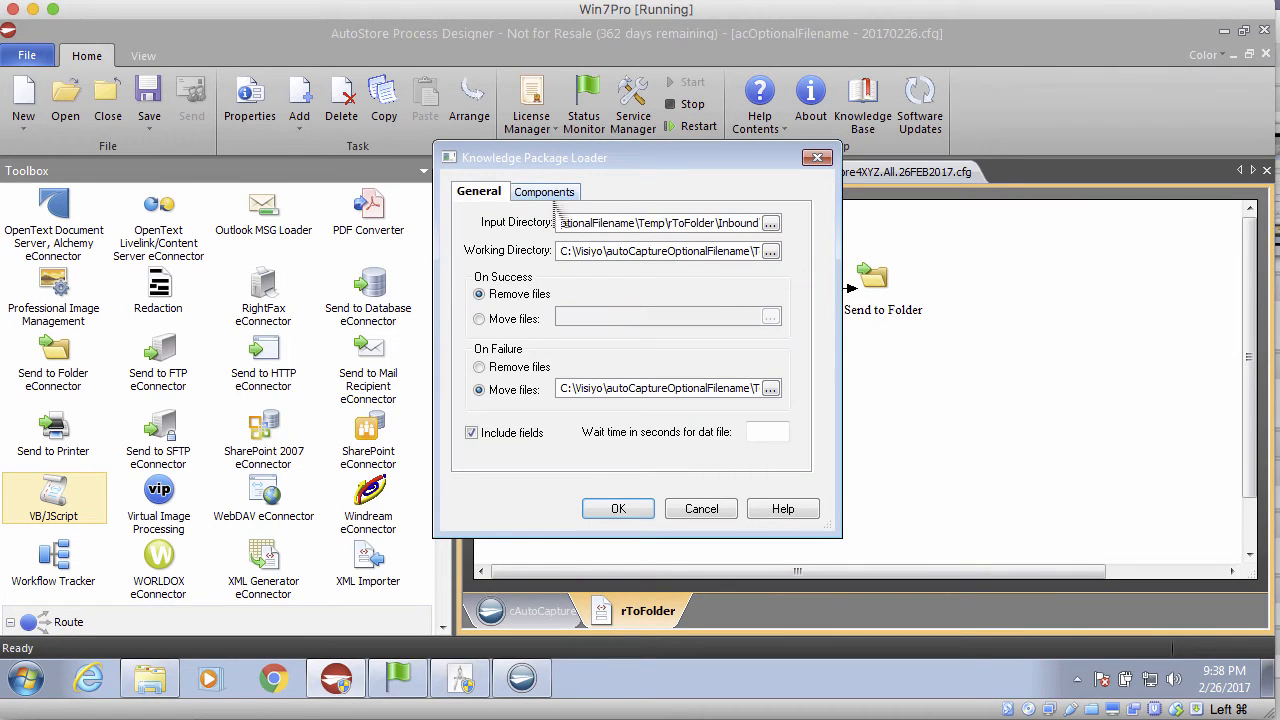
{"action": "left_click", "coordinate": [544, 191]}
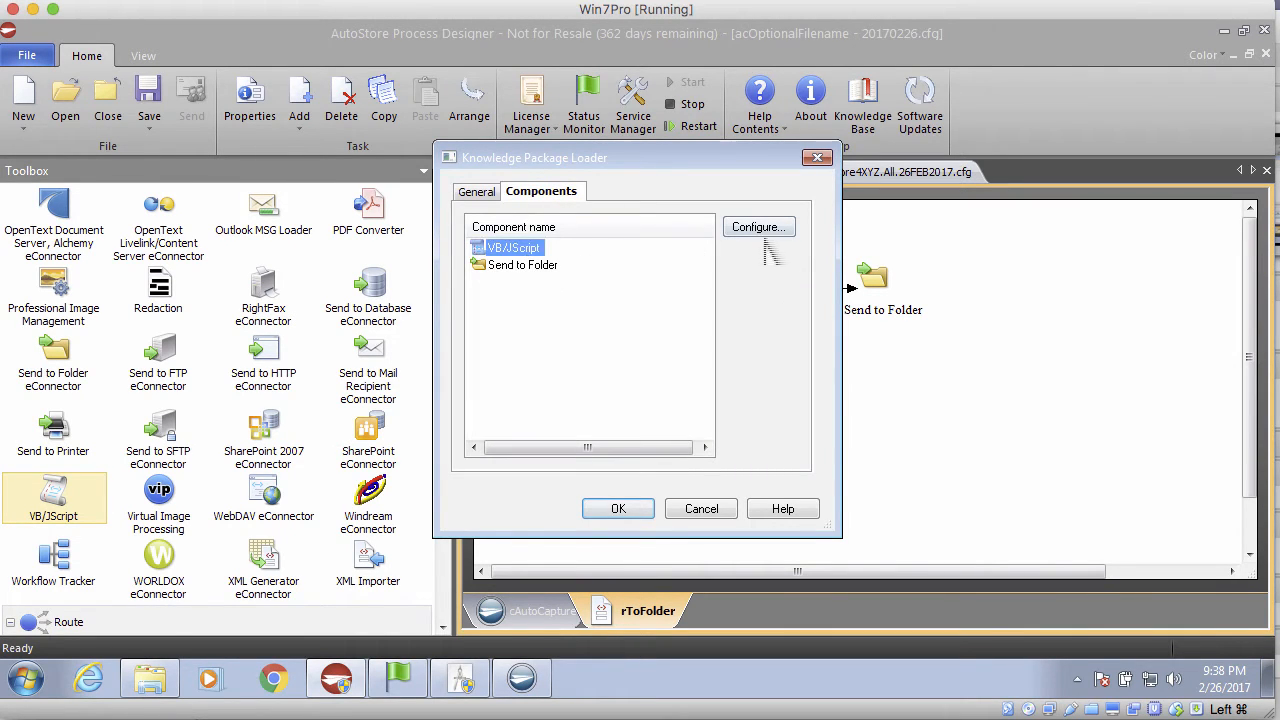
{"action": "left_click", "coordinate": [758, 226]}
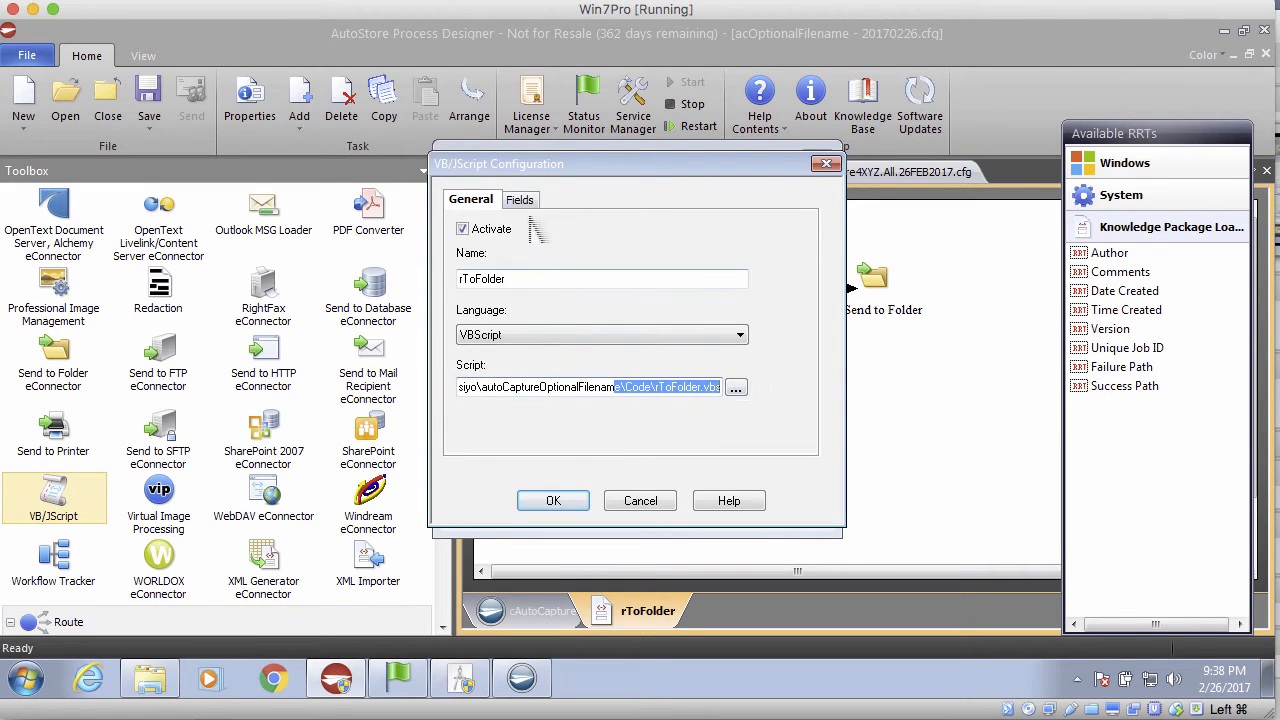
{"action": "left_click", "coordinate": [515, 199]}
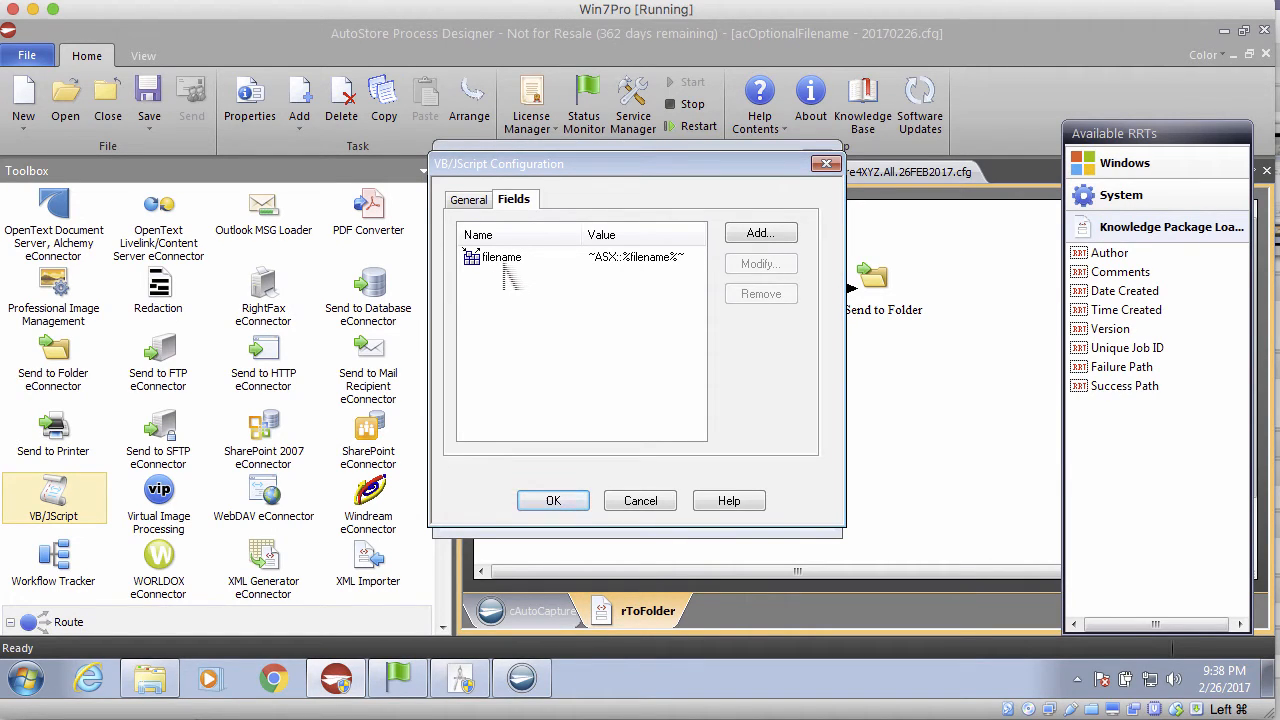
{"action": "left_click", "coordinate": [470, 199]}
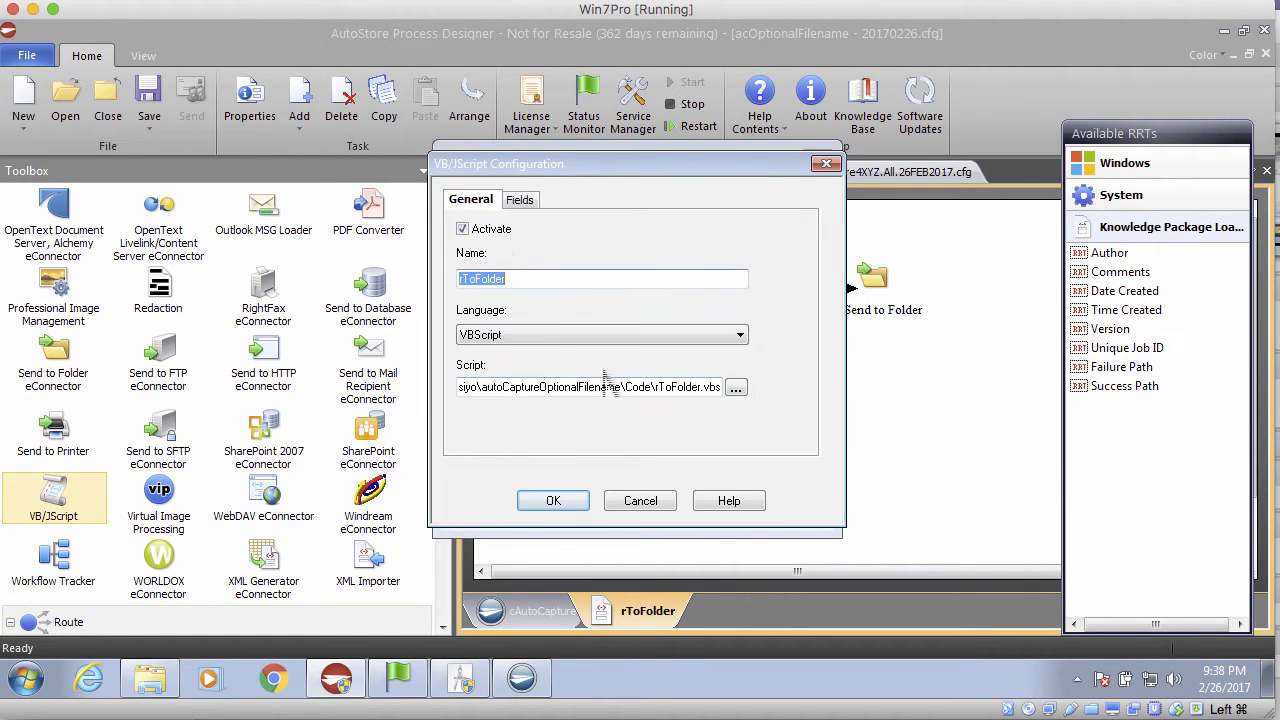
{"action": "left_click", "coordinate": [735, 387]}
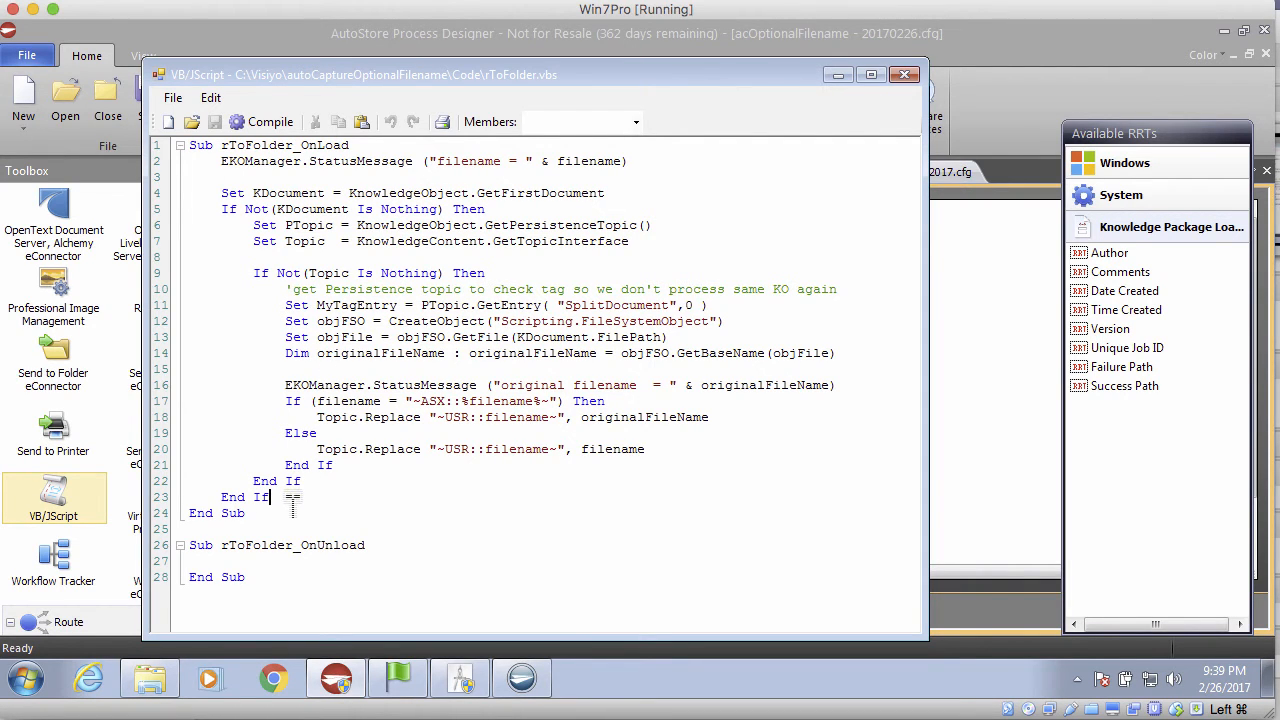
Step: Highlight the StatusMessage line and its filename variable in the rToFolder.vbs code
{"action": "double_click", "coordinate": [240, 161]}
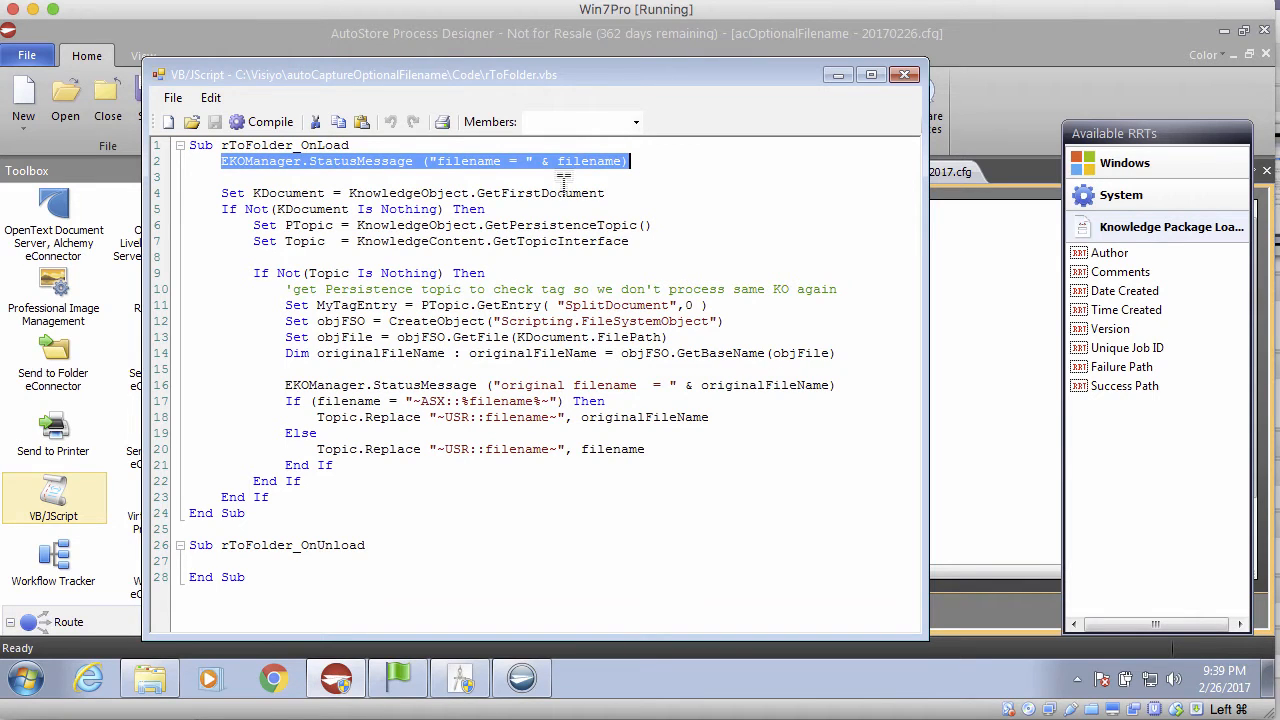
{"action": "double_click", "coordinate": [589, 161]}
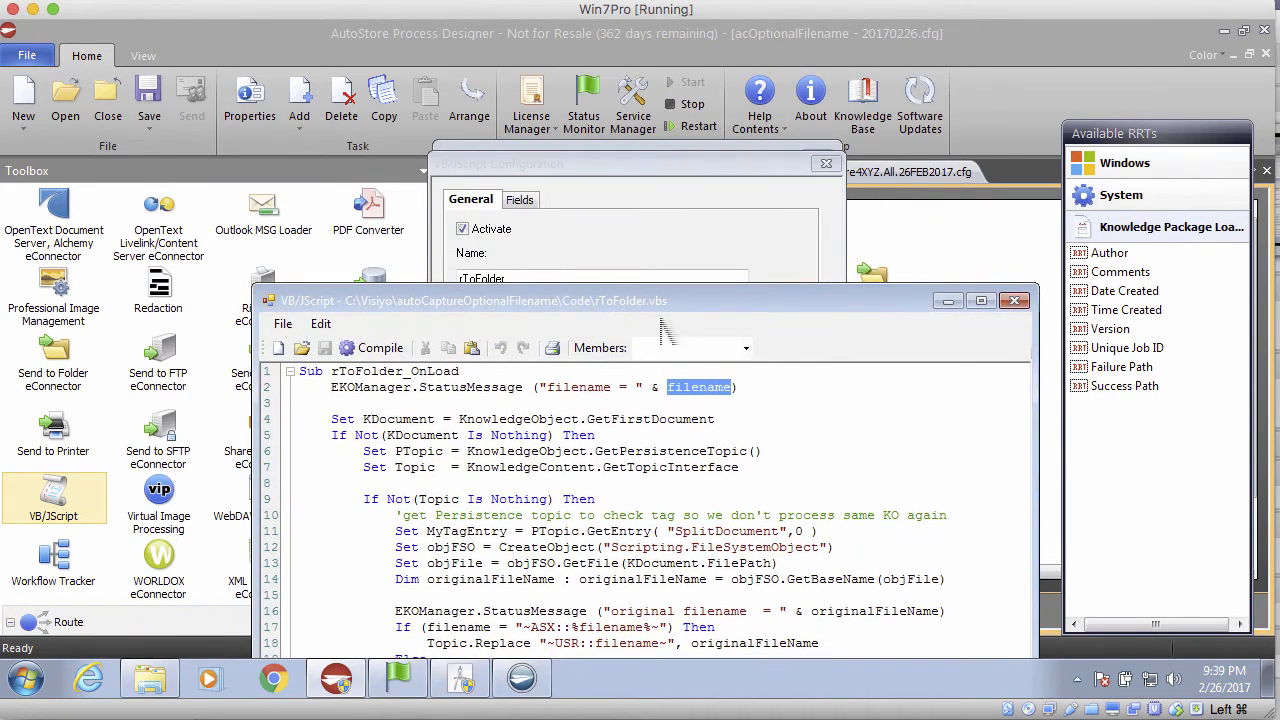
{"action": "left_click", "coordinate": [980, 300]}
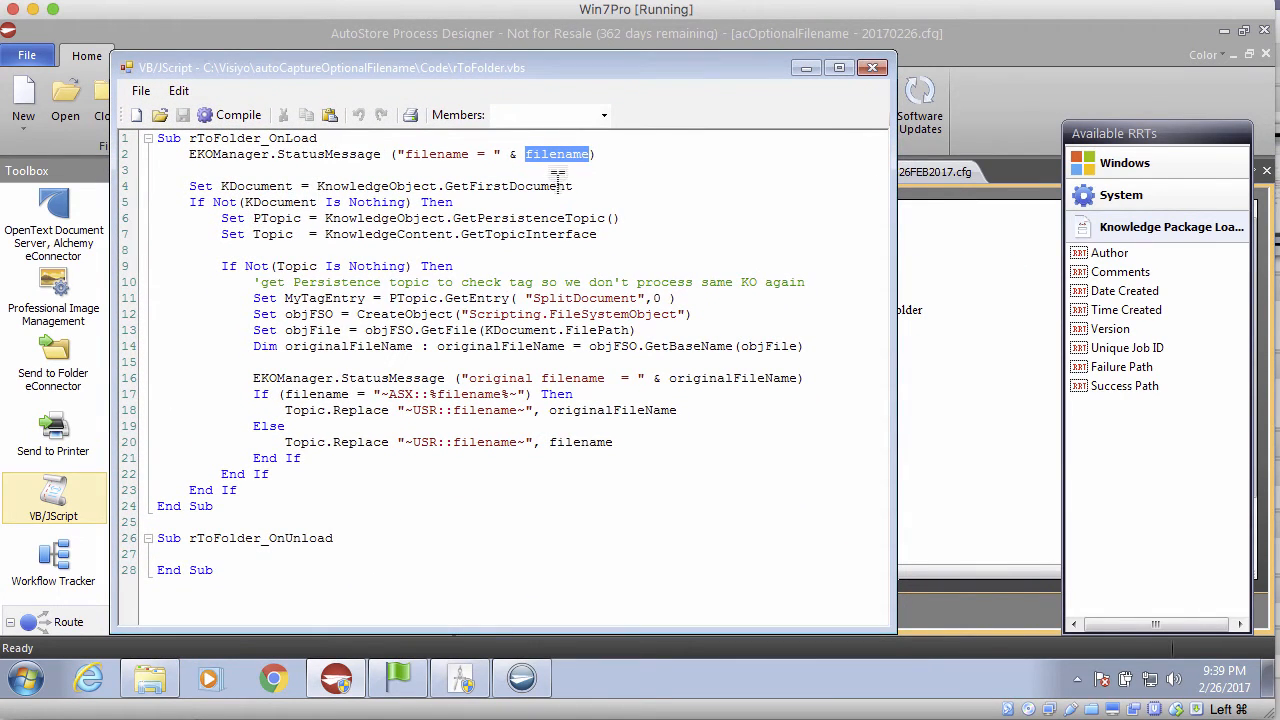
{"action": "left_click", "coordinate": [559, 154]}
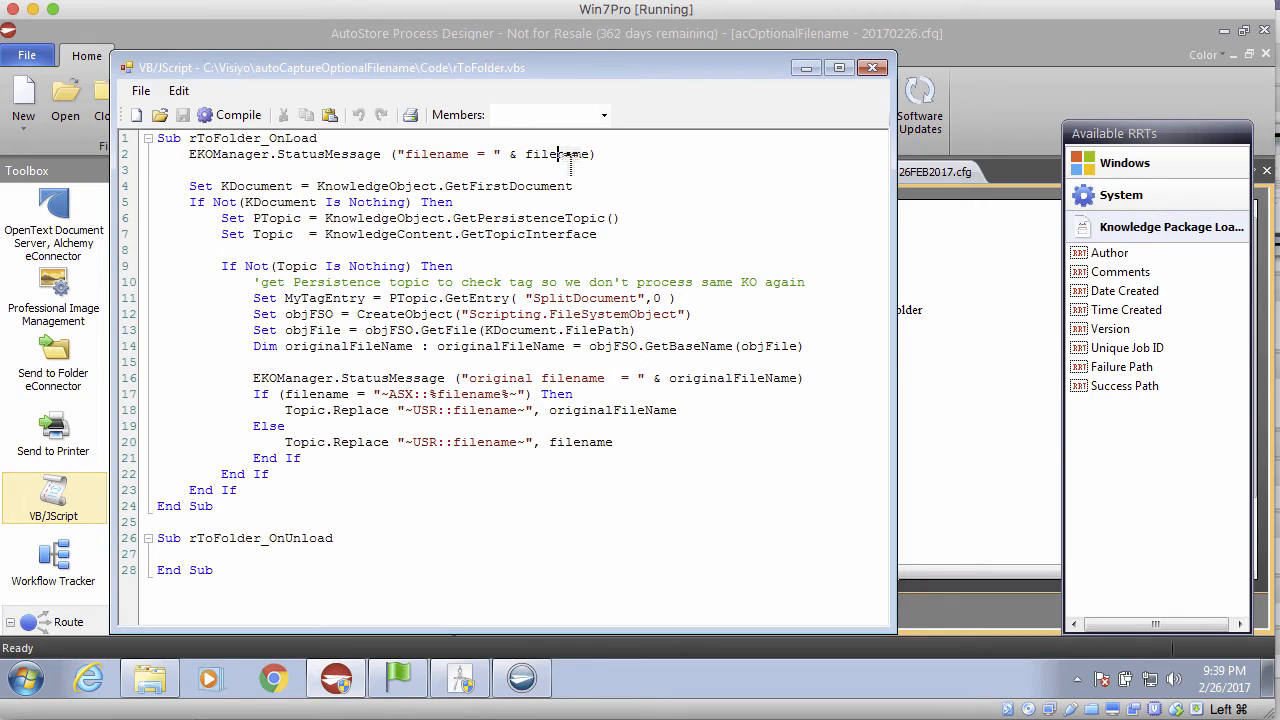
{"action": "double_click", "coordinate": [557, 154]}
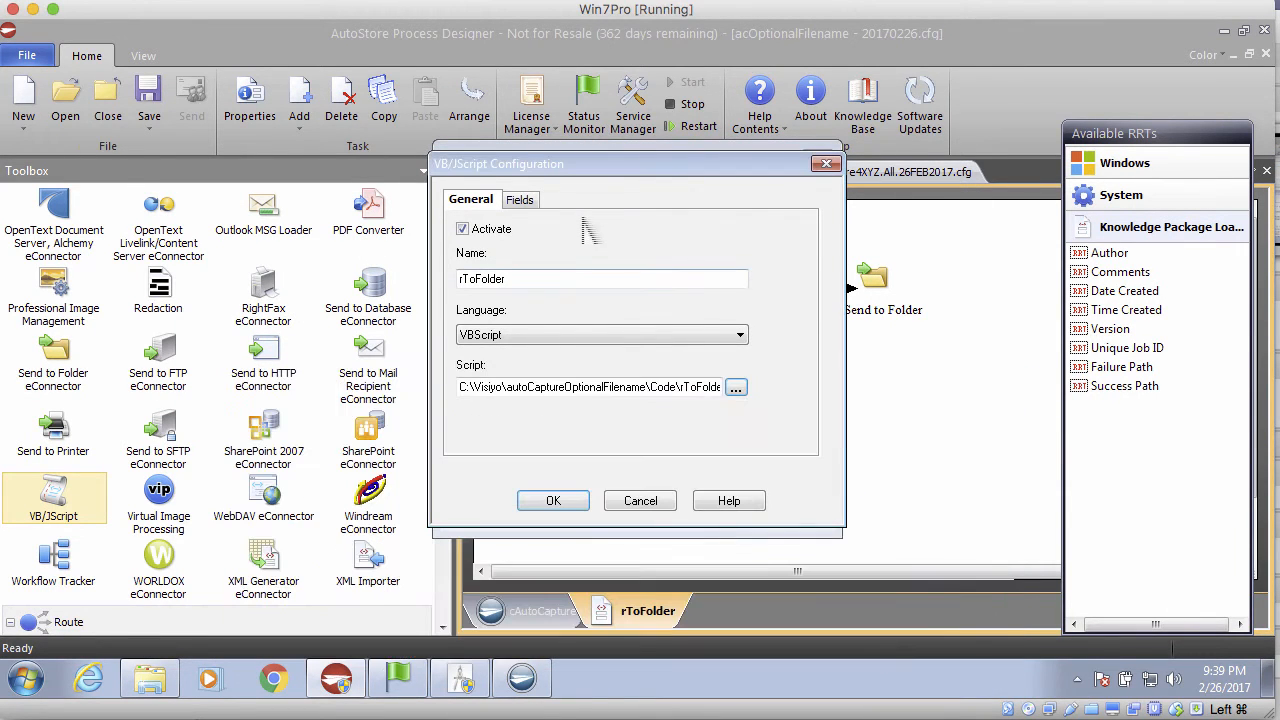
Step: Recheck filename = ~ASX::%filename%~ on the Fields tab, then reopen rToFolder.vbs
{"action": "left_click", "coordinate": [517, 199]}
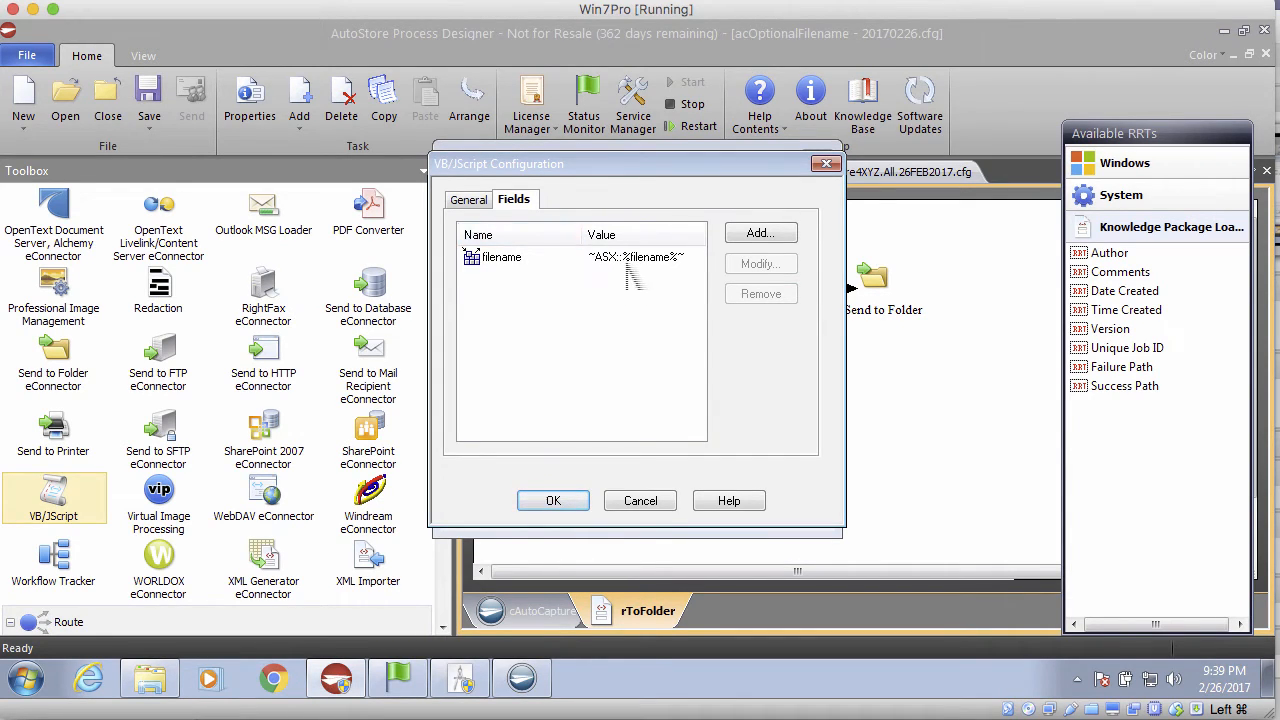
{"action": "mouse_move", "coordinate": [602, 283]}
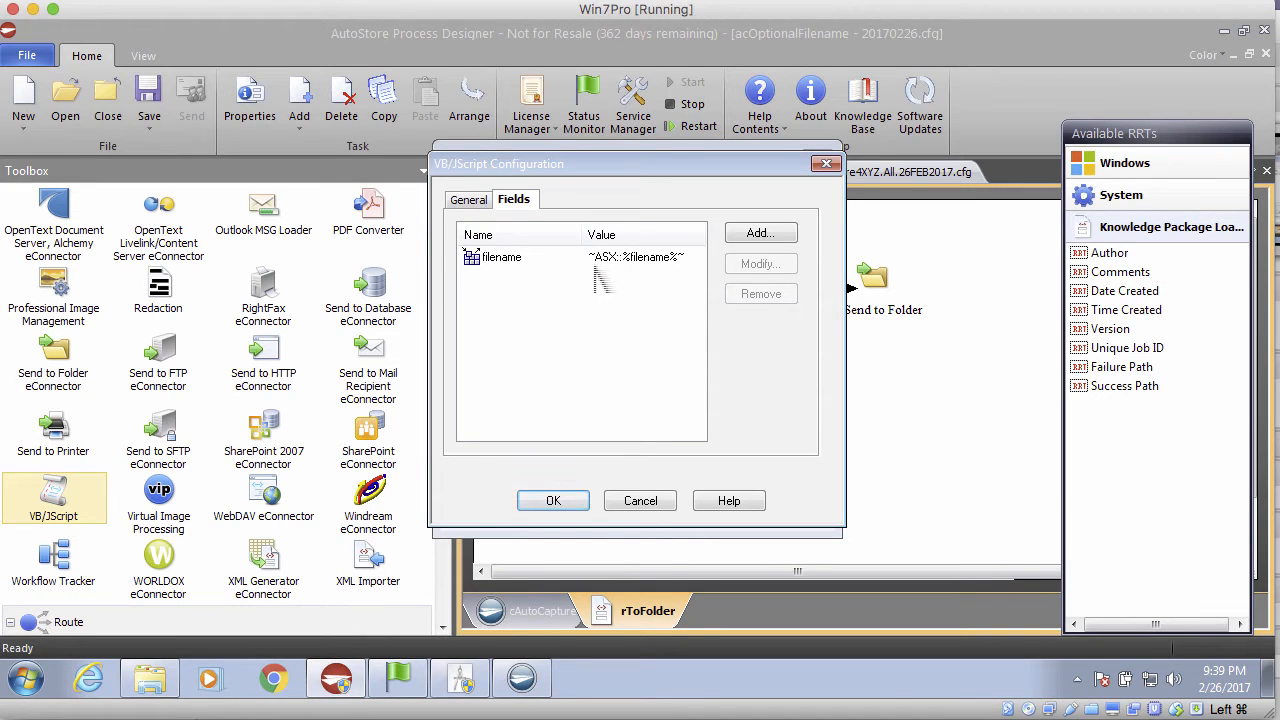
{"action": "left_click", "coordinate": [470, 199]}
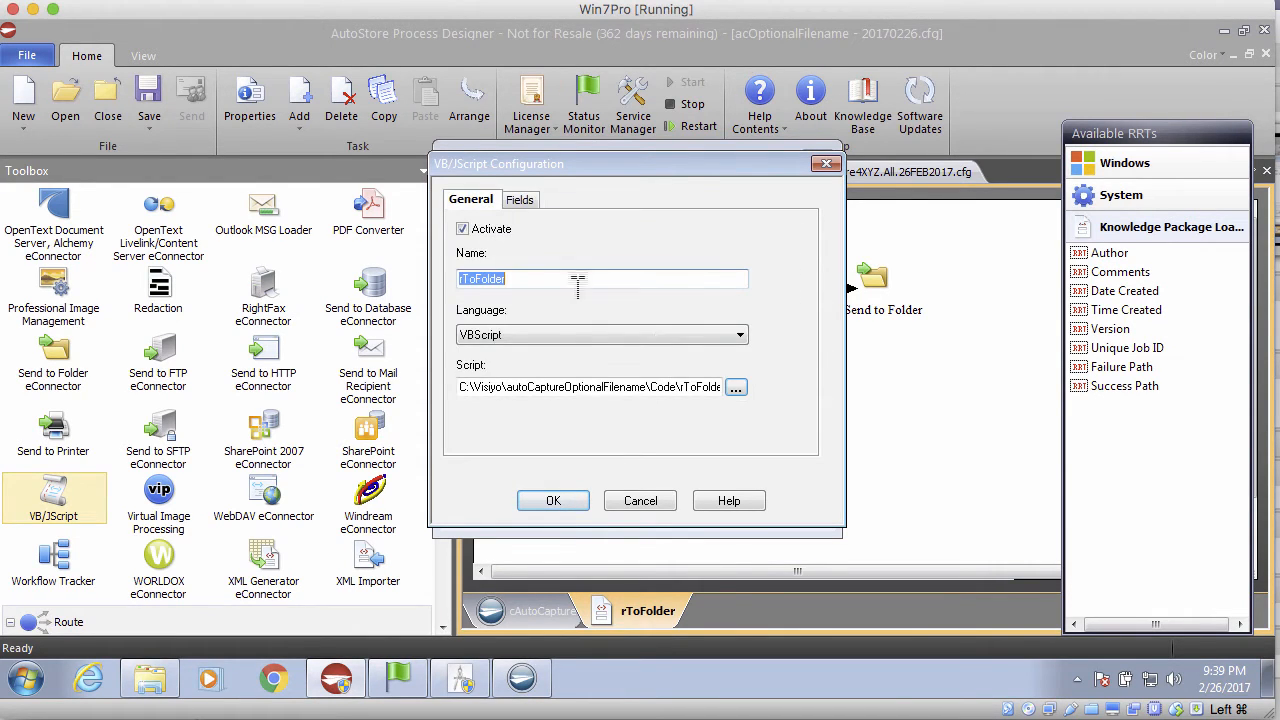
{"action": "left_click", "coordinate": [736, 387]}
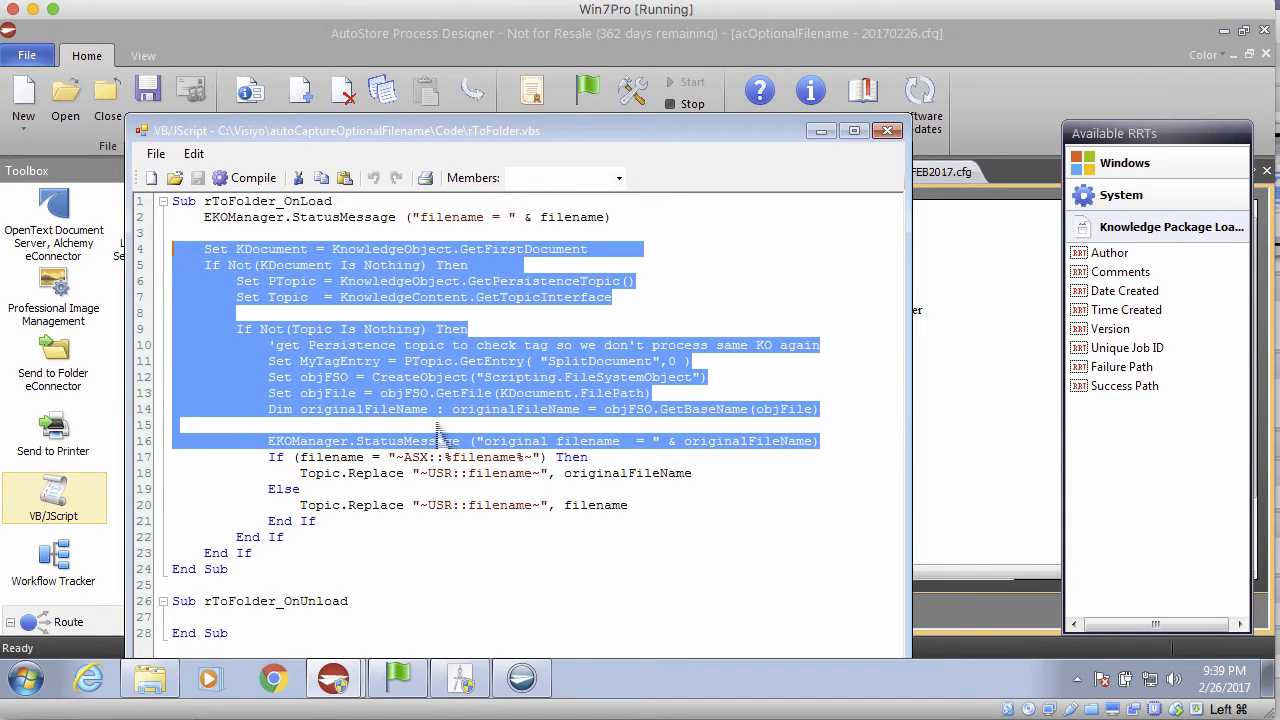
{"action": "left_click", "coordinate": [340, 441]}
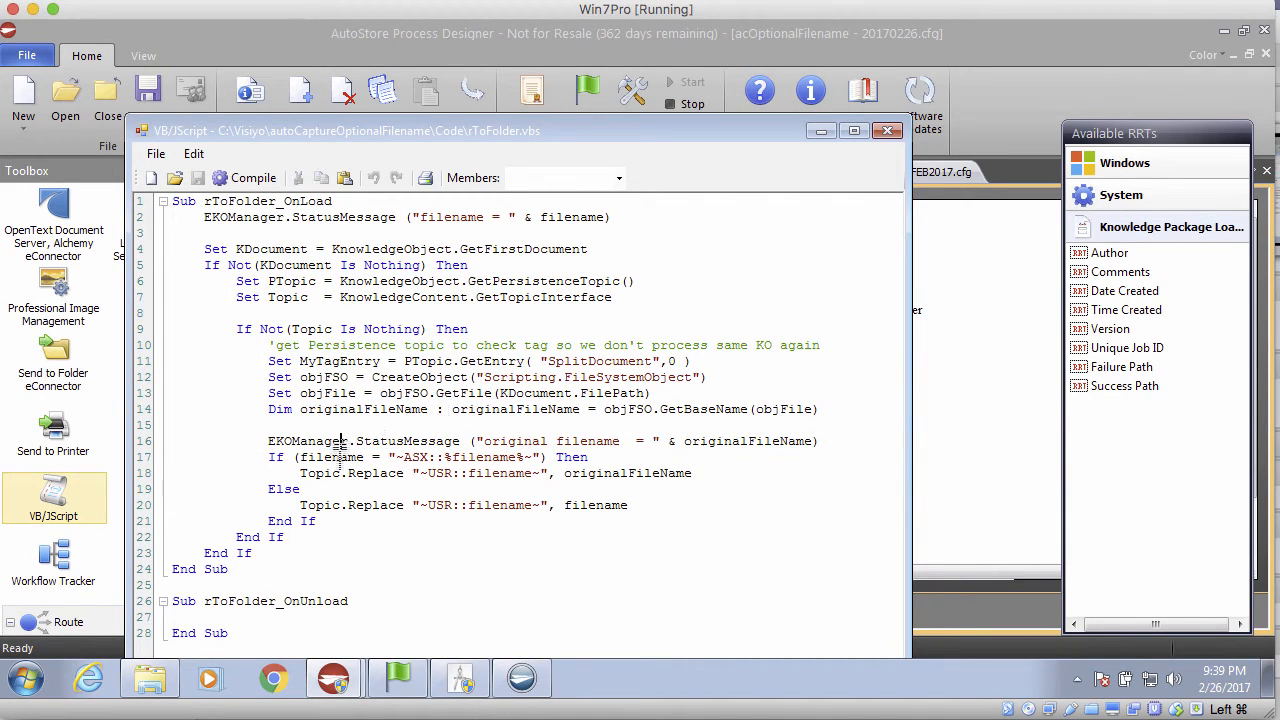
{"action": "double_click", "coordinate": [332, 457]}
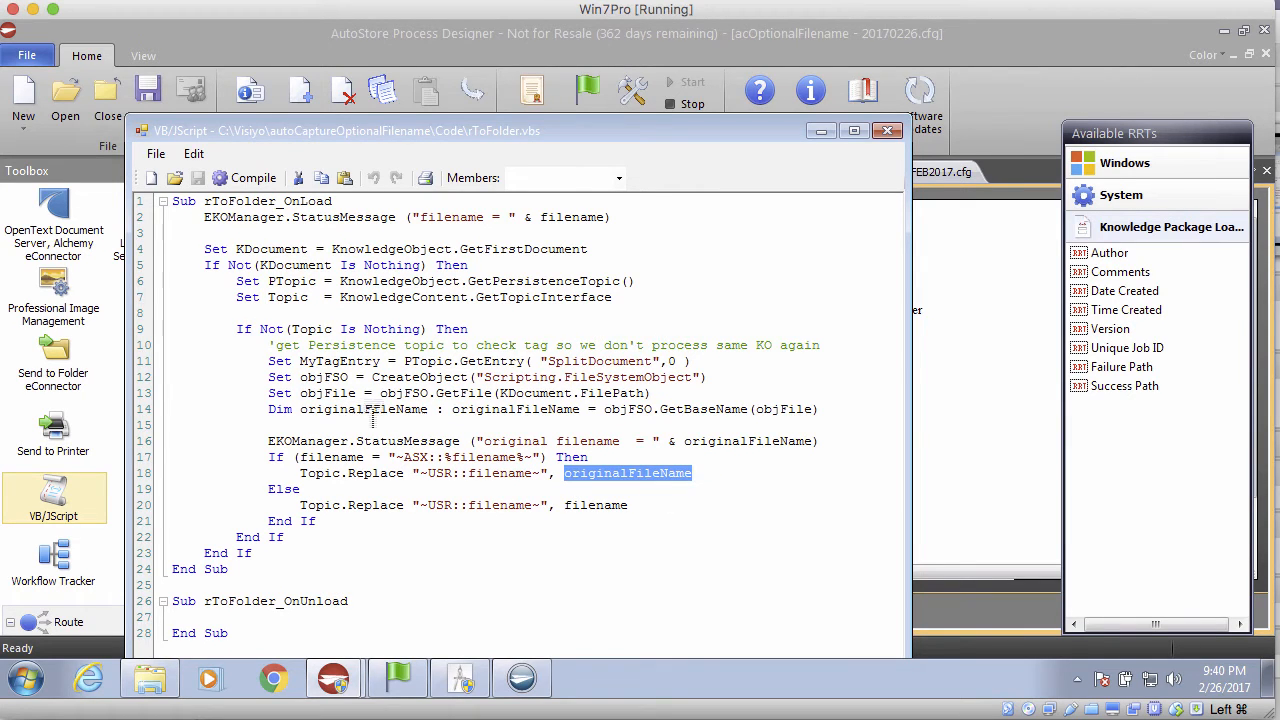
{"action": "left_click_drag", "start_coordinate": [267, 377], "coordinate": [817, 409]}
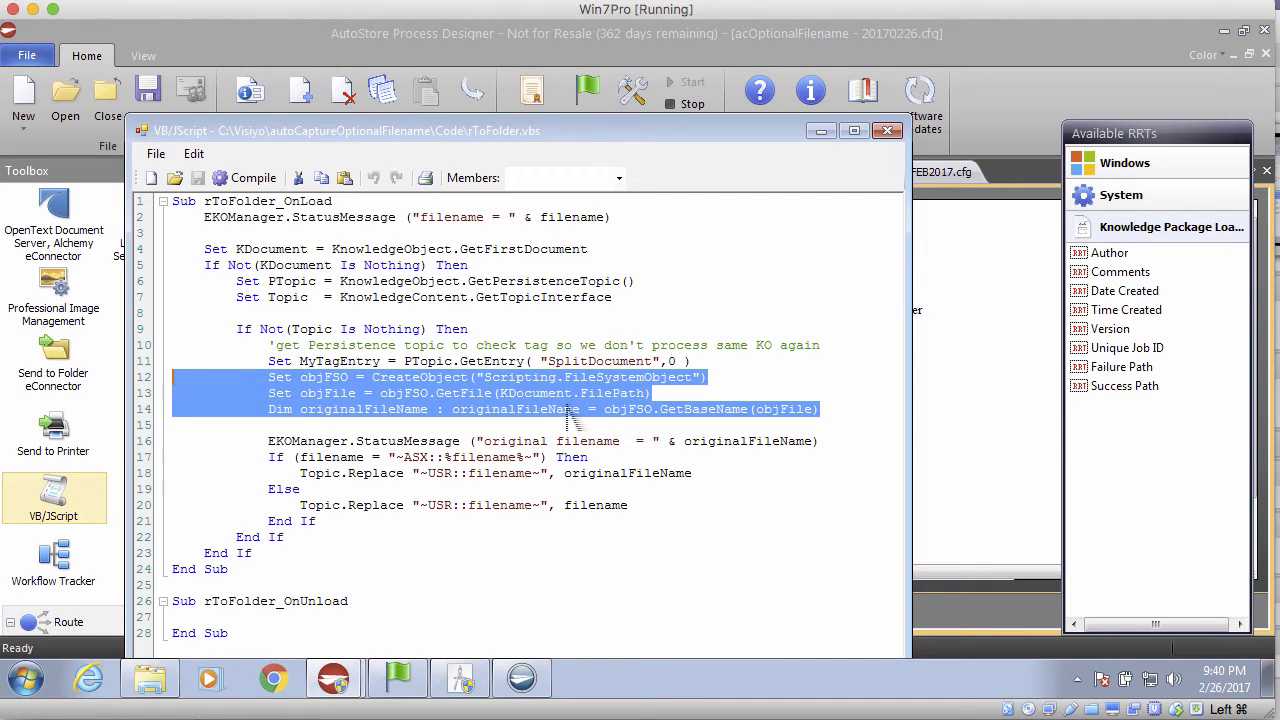
{"action": "mouse_move", "coordinate": [779, 441]}
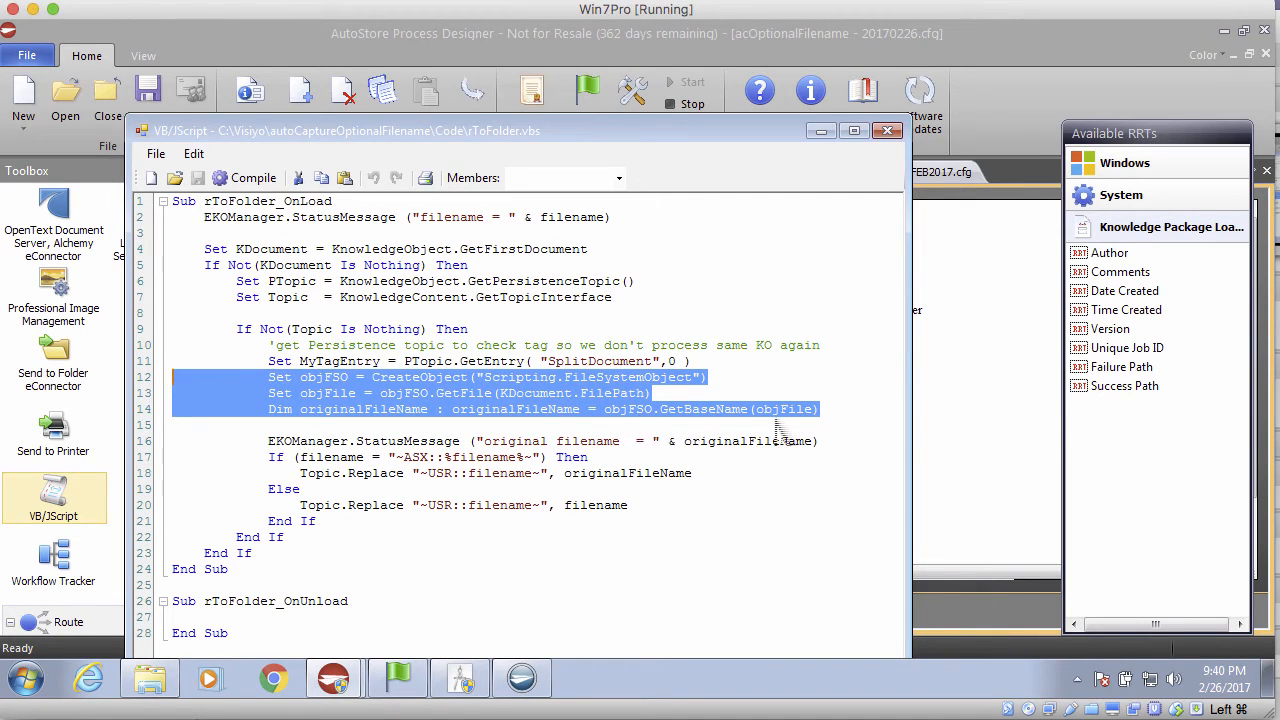
{"action": "left_click", "coordinate": [620, 473]}
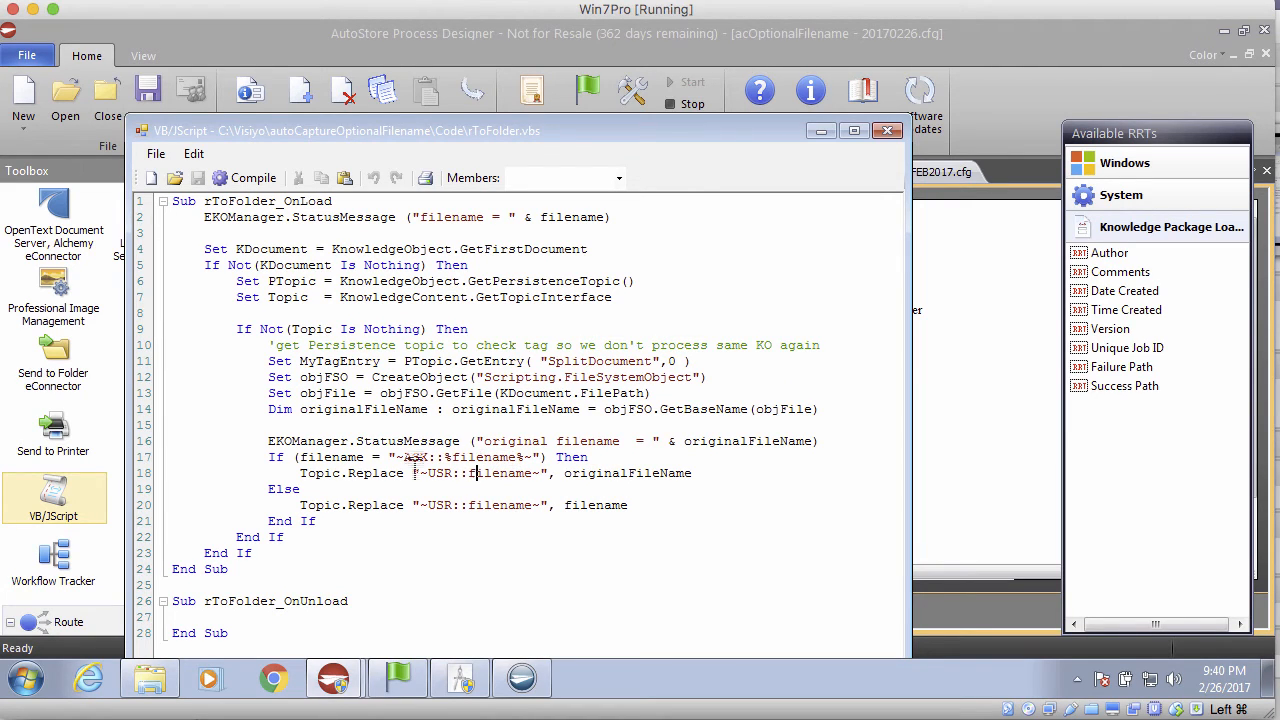
{"action": "double_click", "coordinate": [596, 505]}
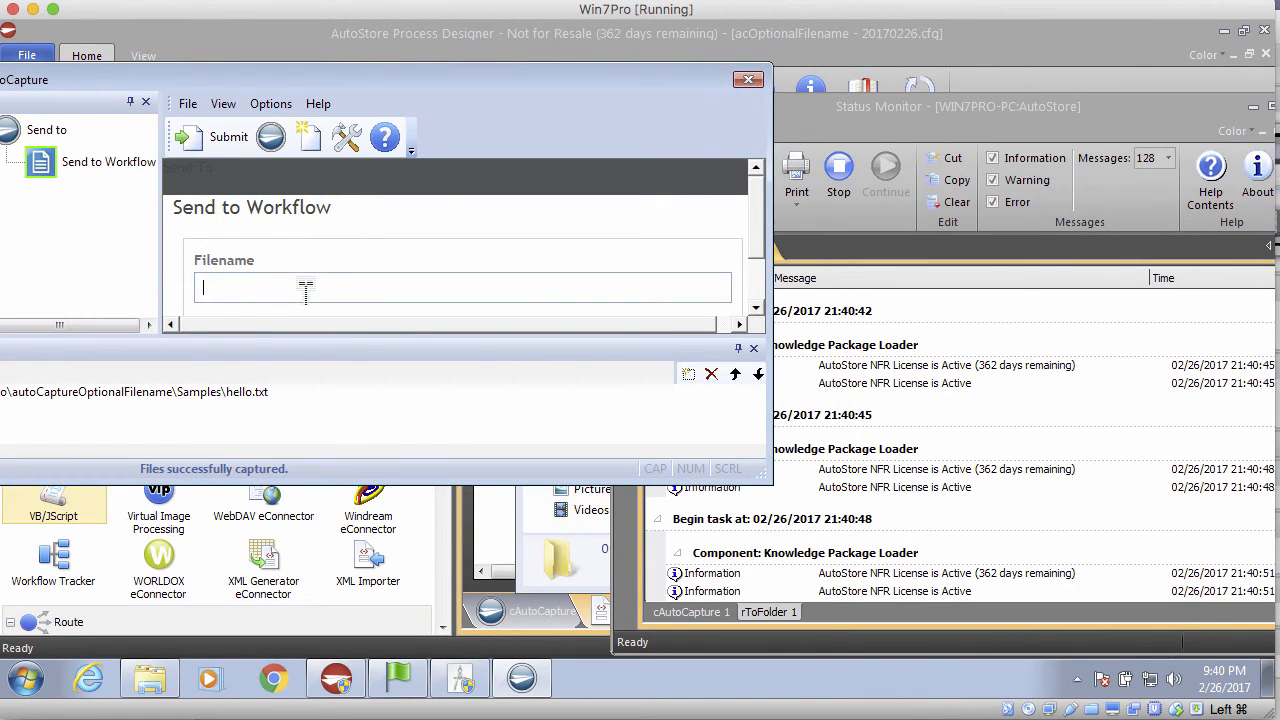
Step: Submit hello.txt with Filename abc and scroll the Status Monitor log
{"action": "type", "text": "abc"}
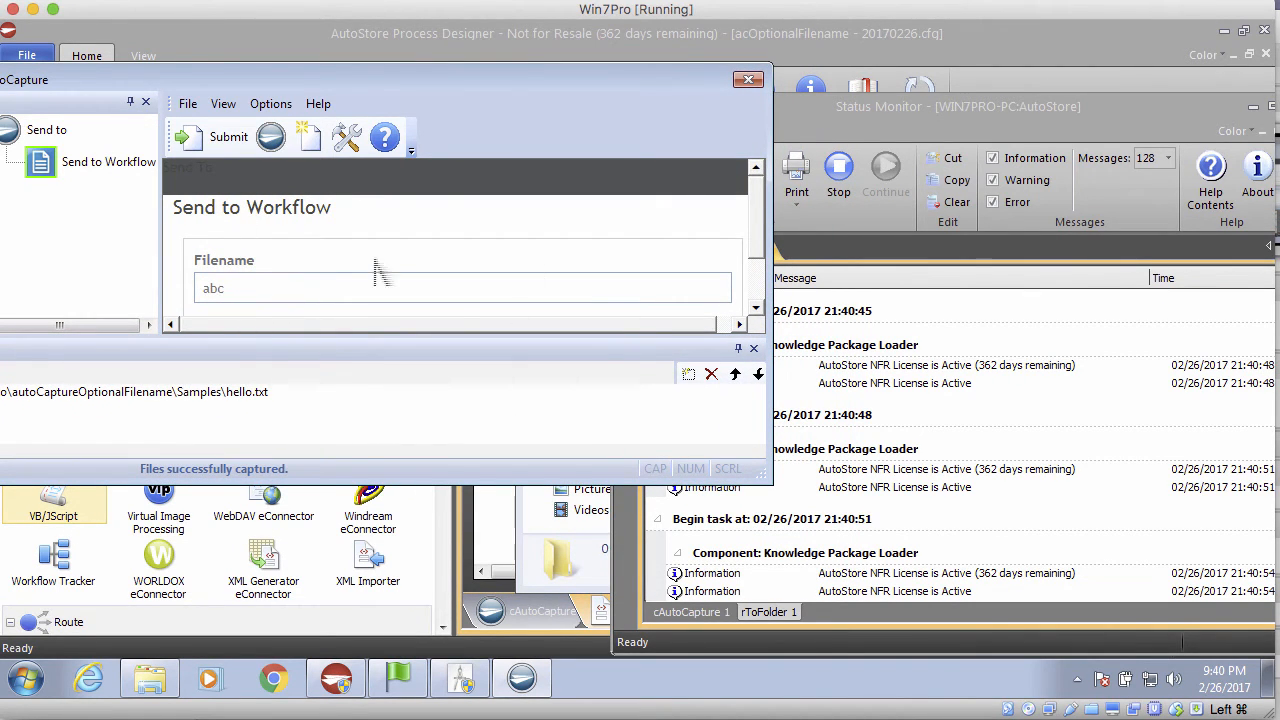
{"action": "left_click", "coordinate": [228, 137]}
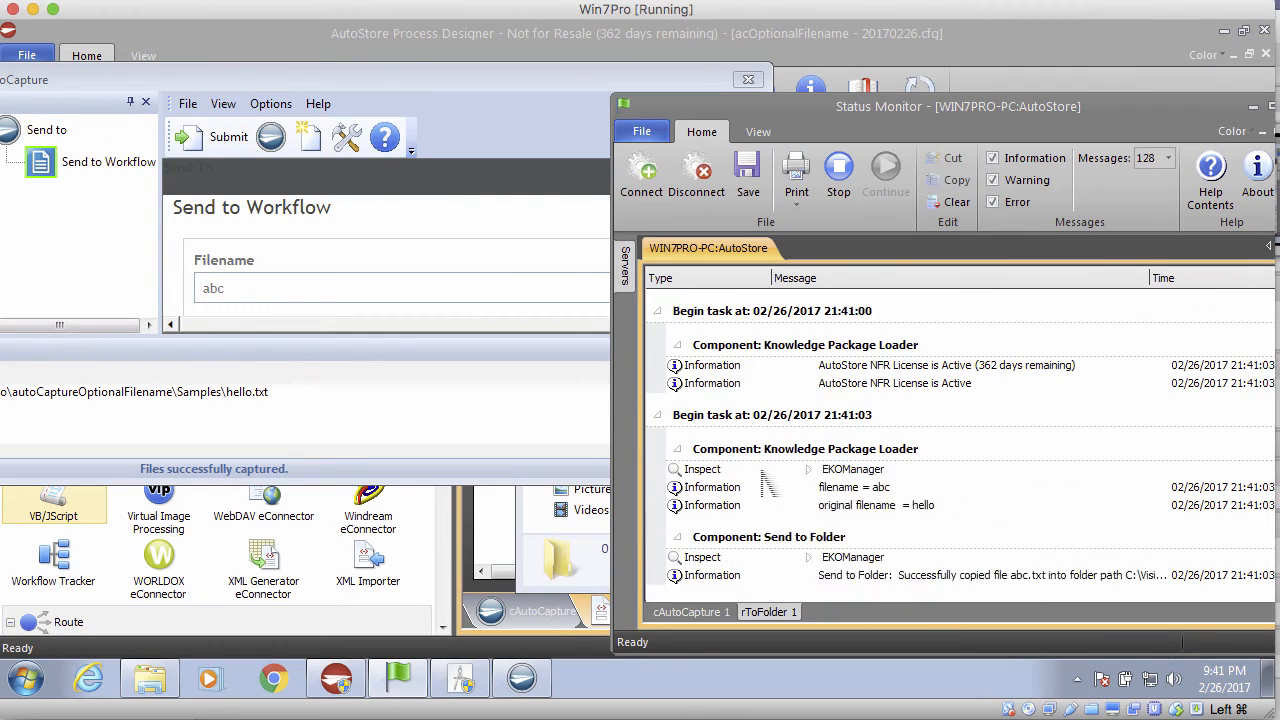
{"action": "scroll", "scroll_direction": "down", "scroll_amount": 3}
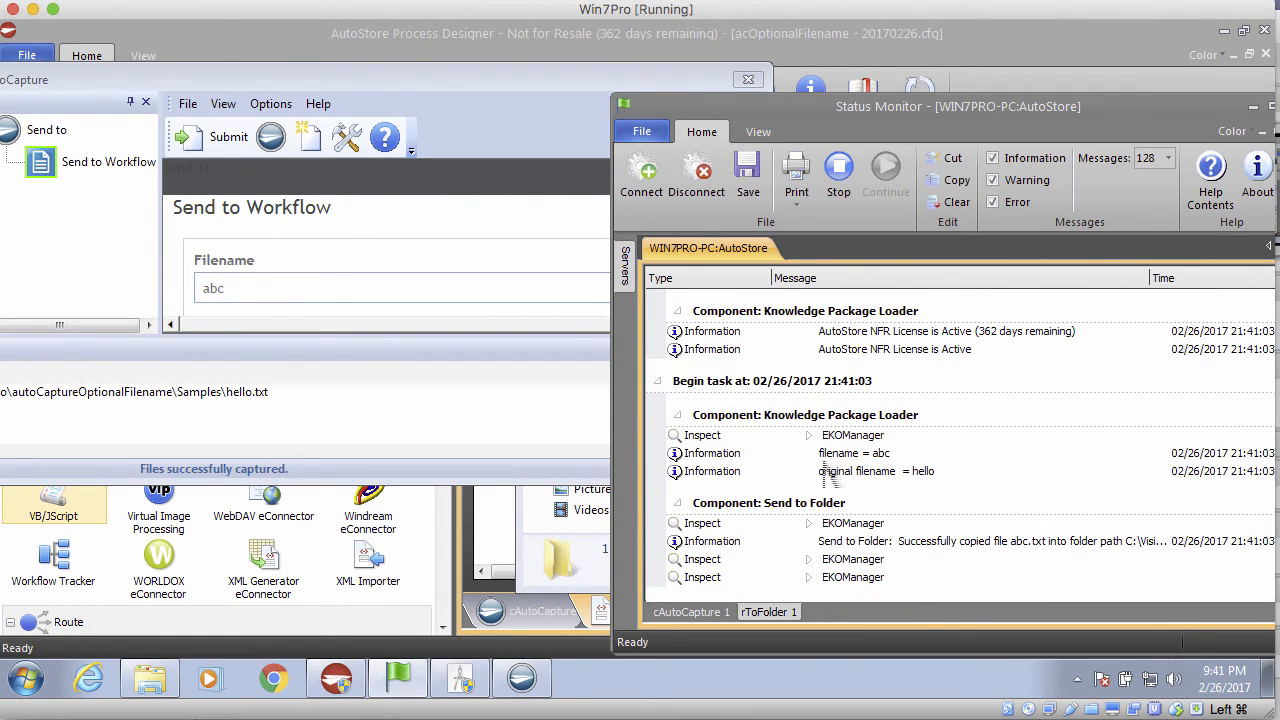
{"action": "scroll", "scroll_direction": "down", "scroll_amount": 3}
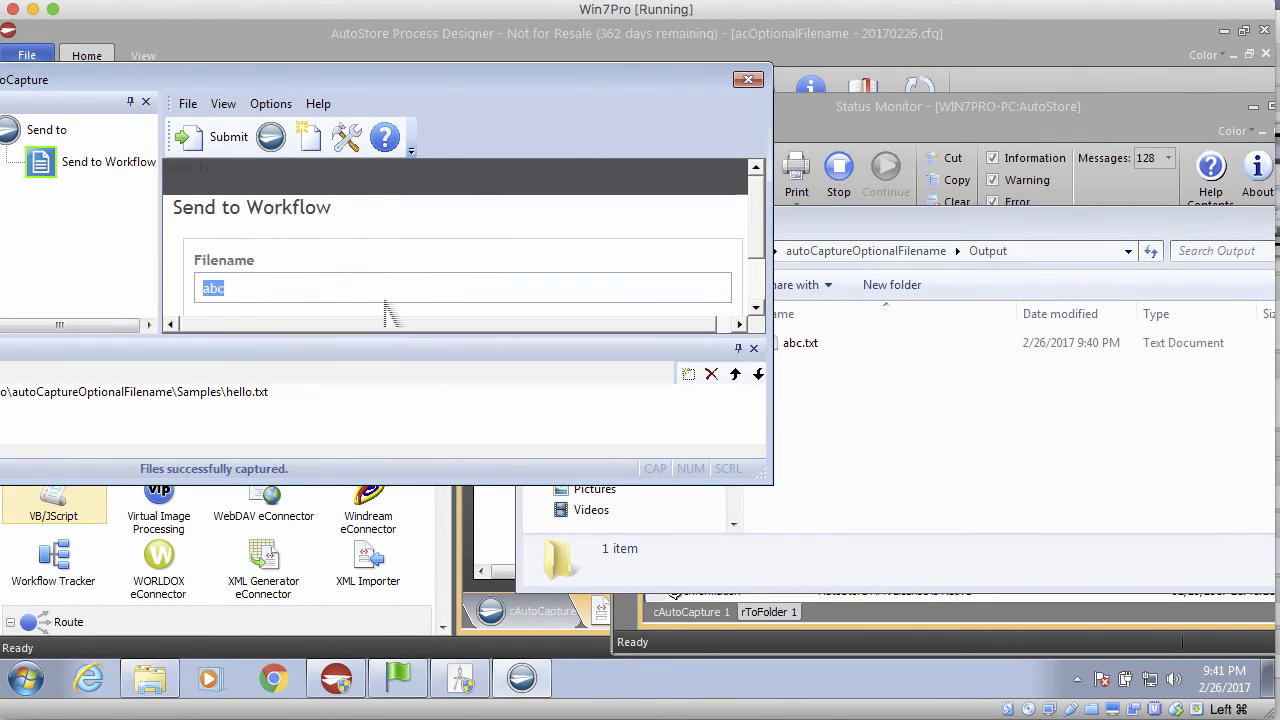
Step: Delete abc from the AutoCapture Filename field
{"action": "key", "text": "Delete"}
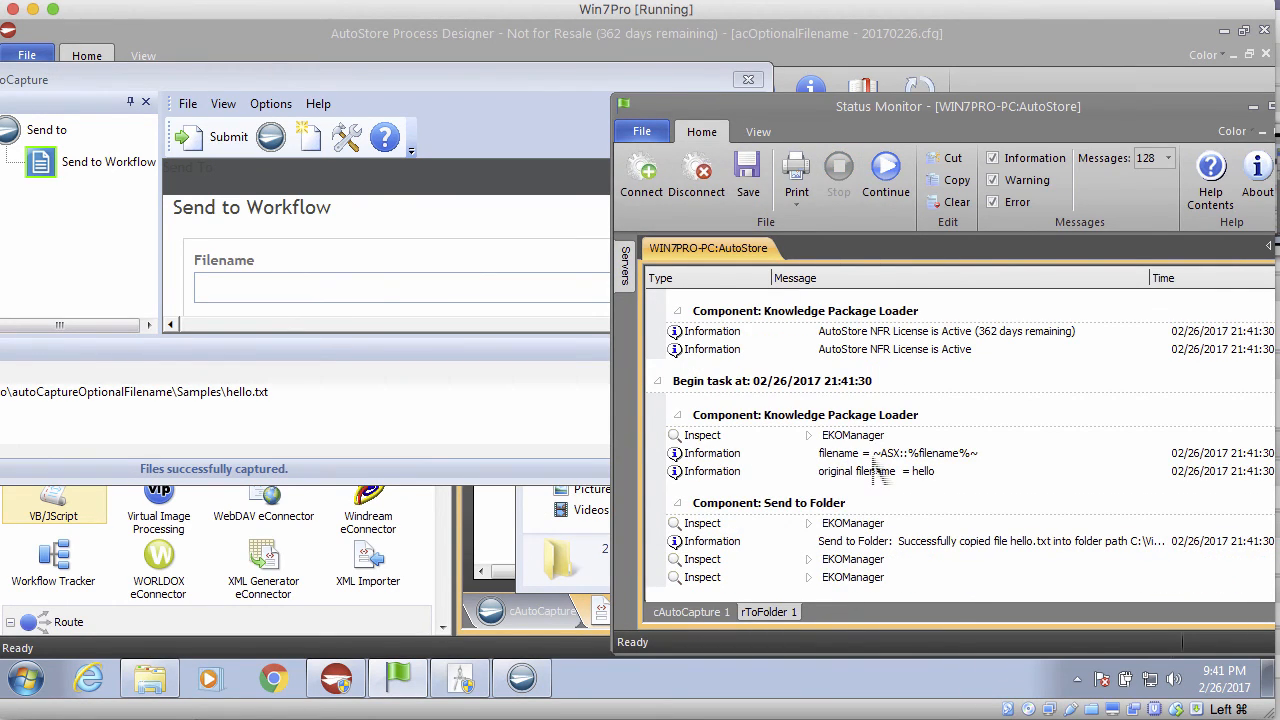
{"action": "mouse_move", "coordinate": [933, 481]}
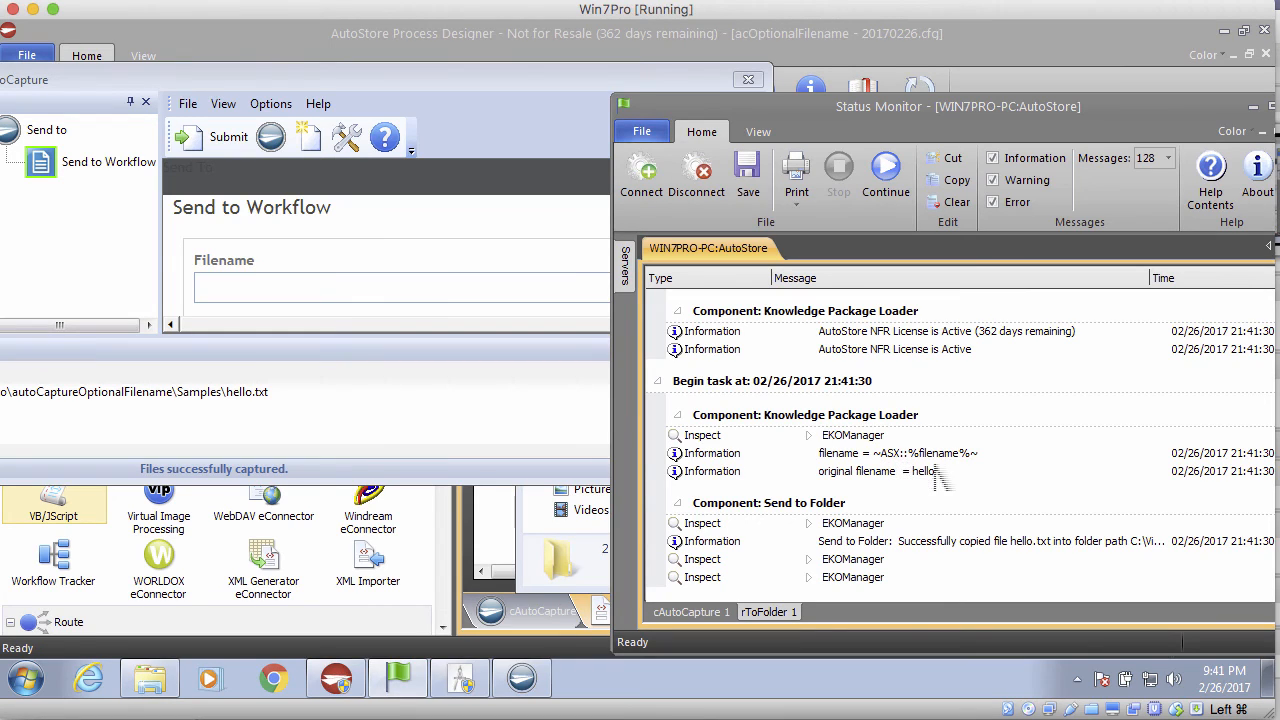
{"action": "mouse_move", "coordinate": [925, 495]}
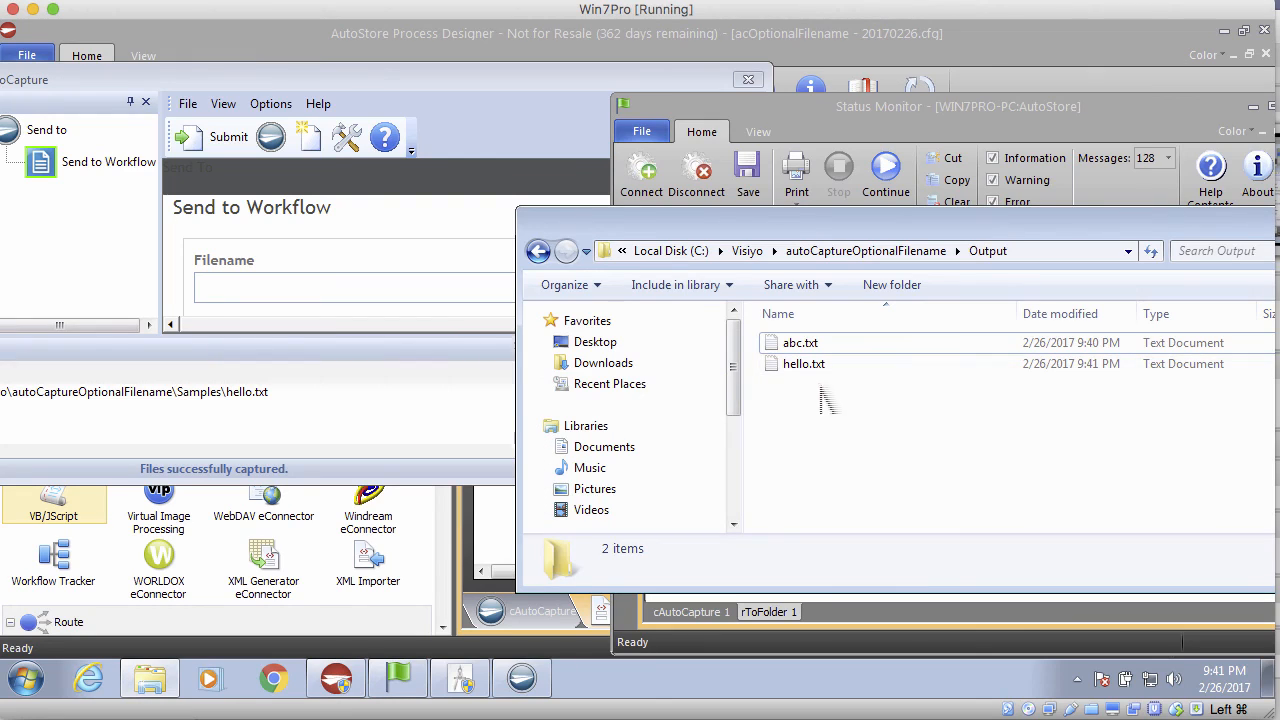
{"action": "mouse_move", "coordinate": [856, 426]}
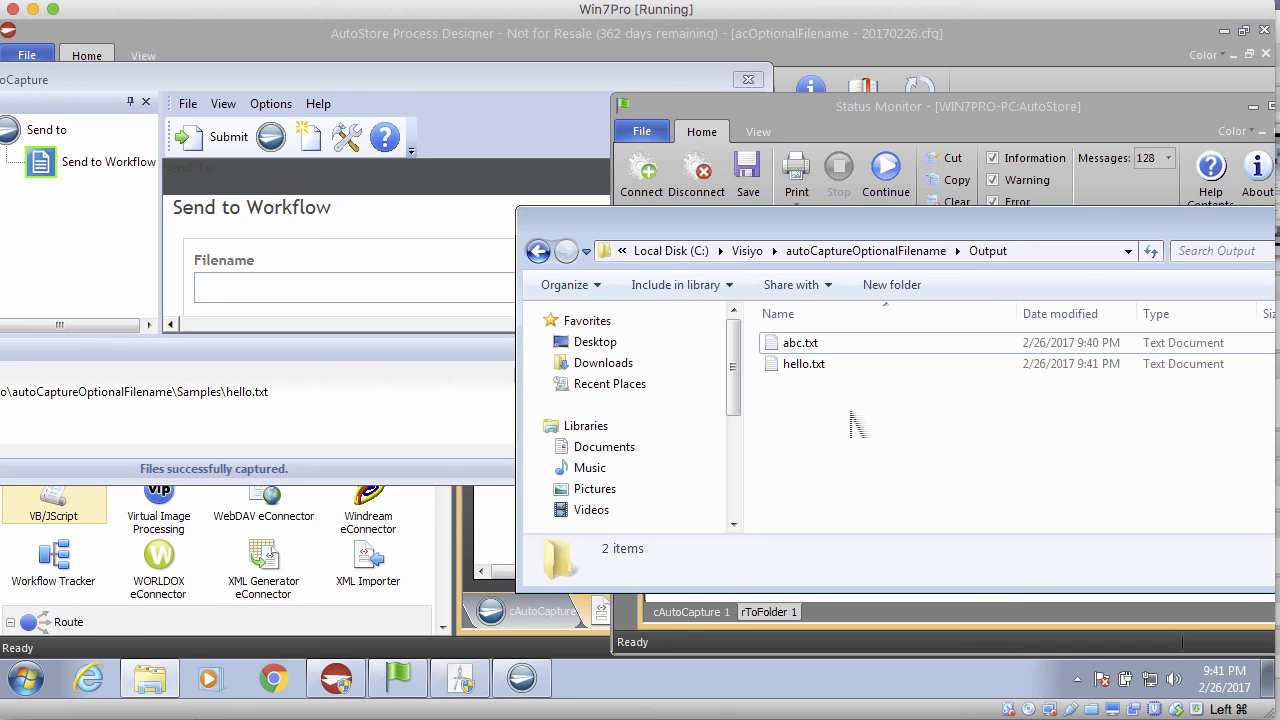
{"action": "mouse_move", "coordinate": [852, 440]}
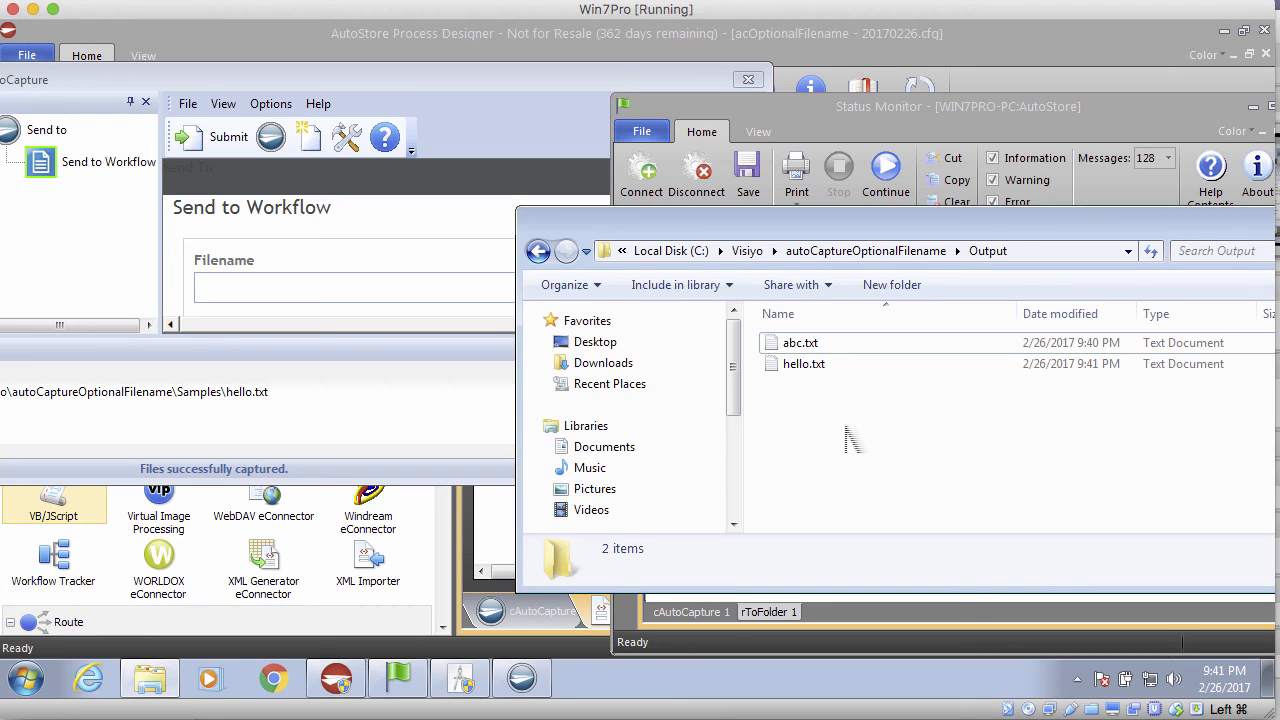